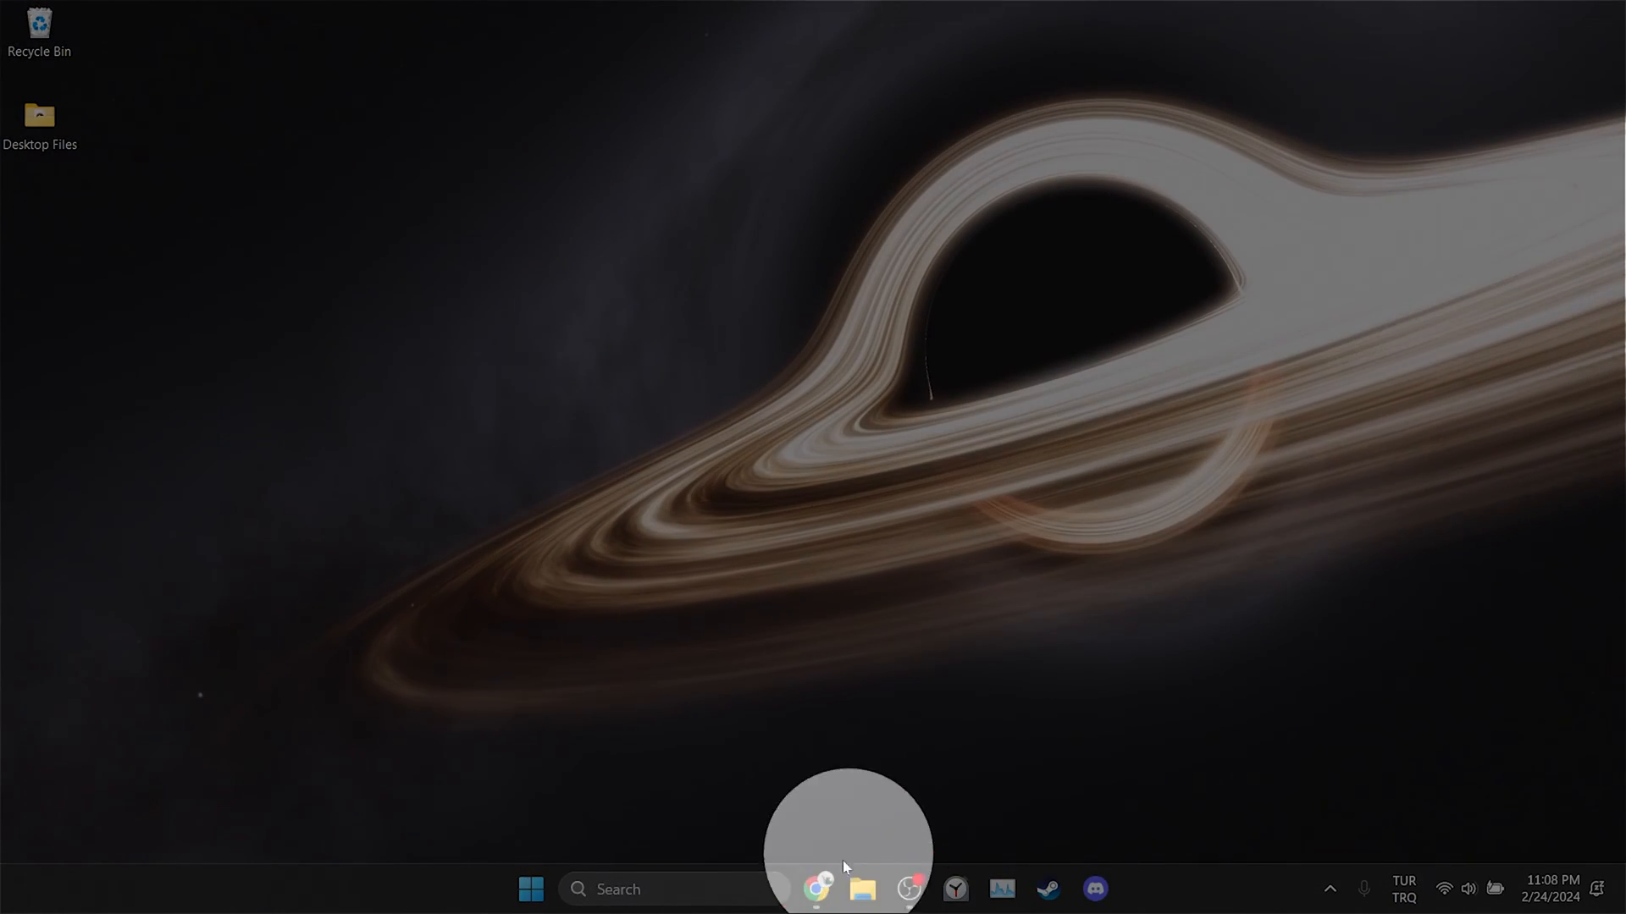
Launch Google Chrome and bring up its Settings page from the three-dot menu.
left_click(818, 888)
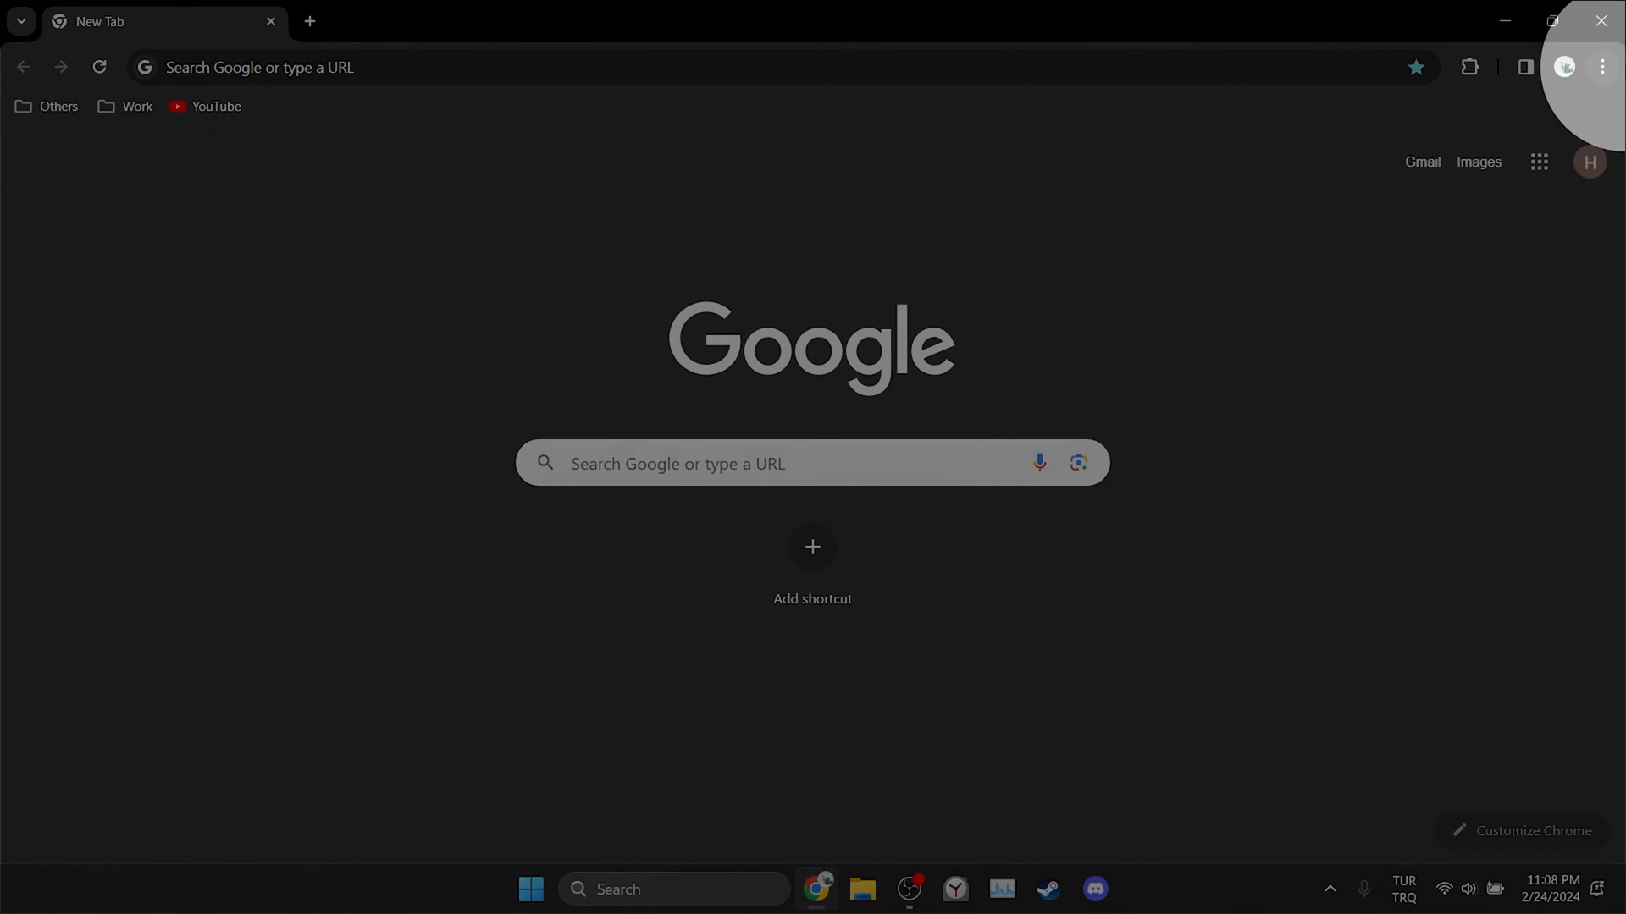
left_click(1602, 68)
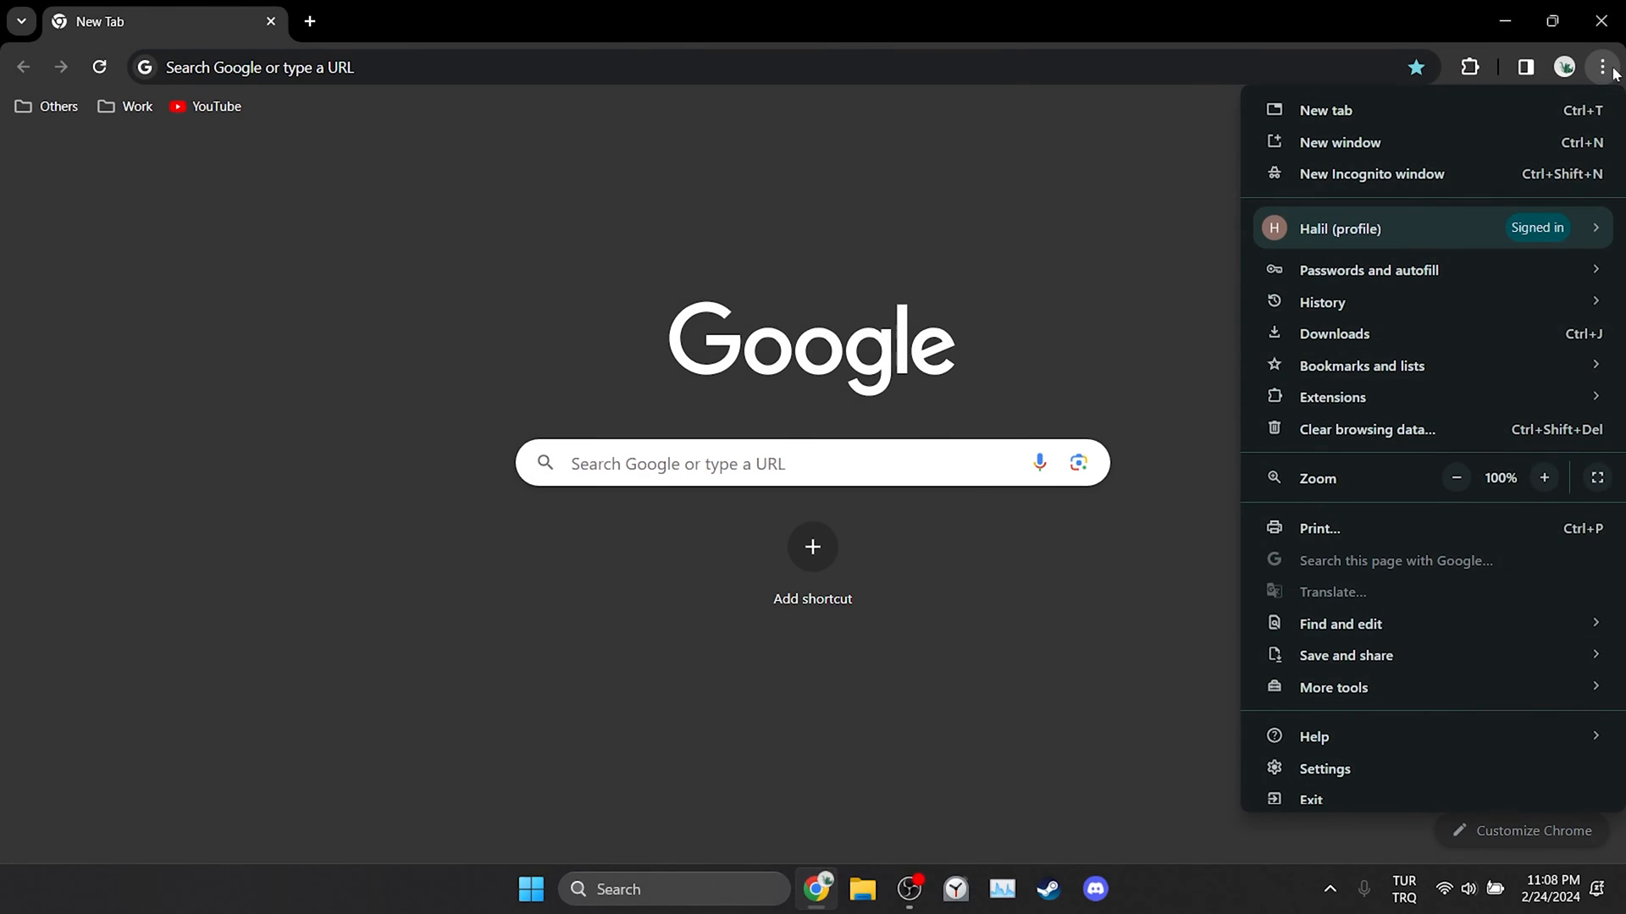
left_click(1325, 769)
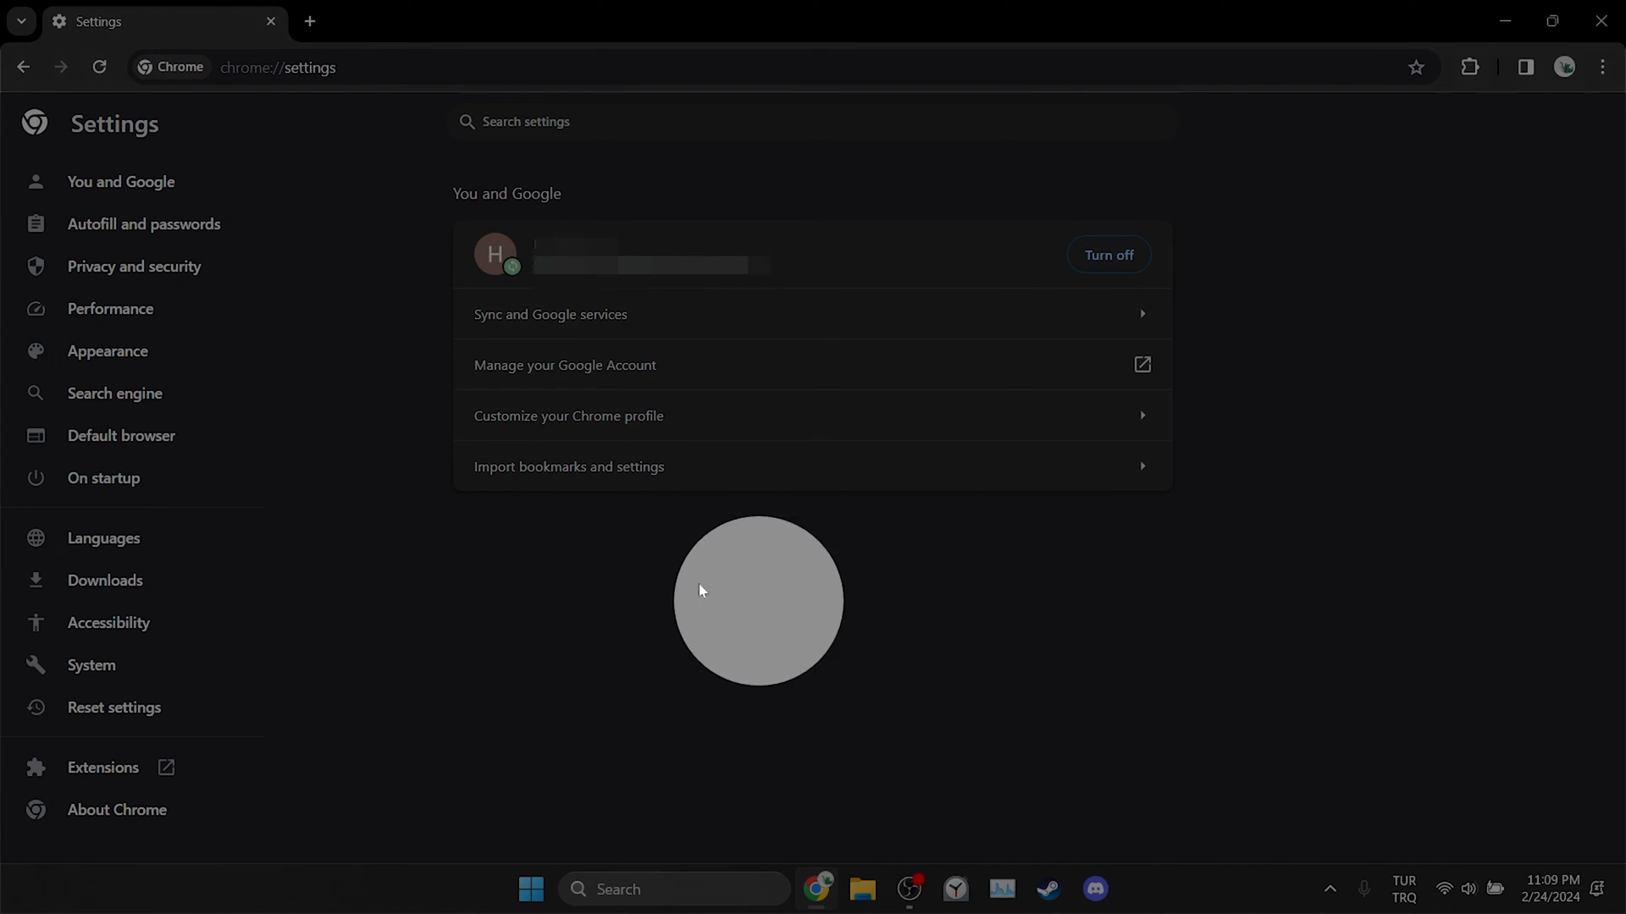
Under Privacy and security's site data list, search 'param' and delete paramountplus.com's data.
left_click(134, 267)
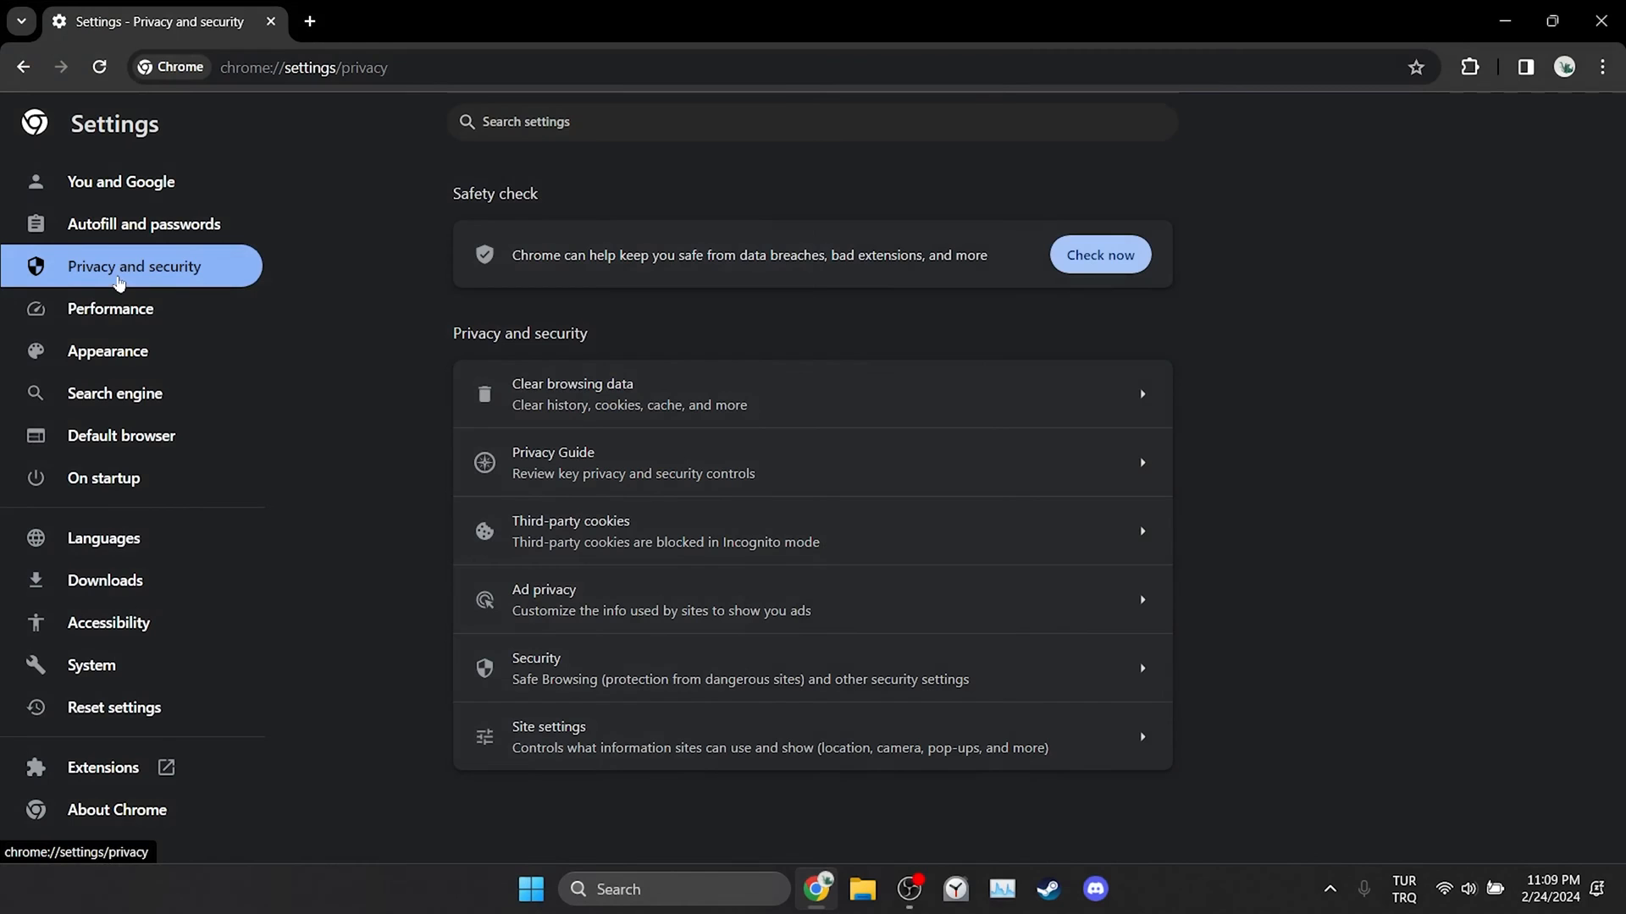
mouse_move(617, 567)
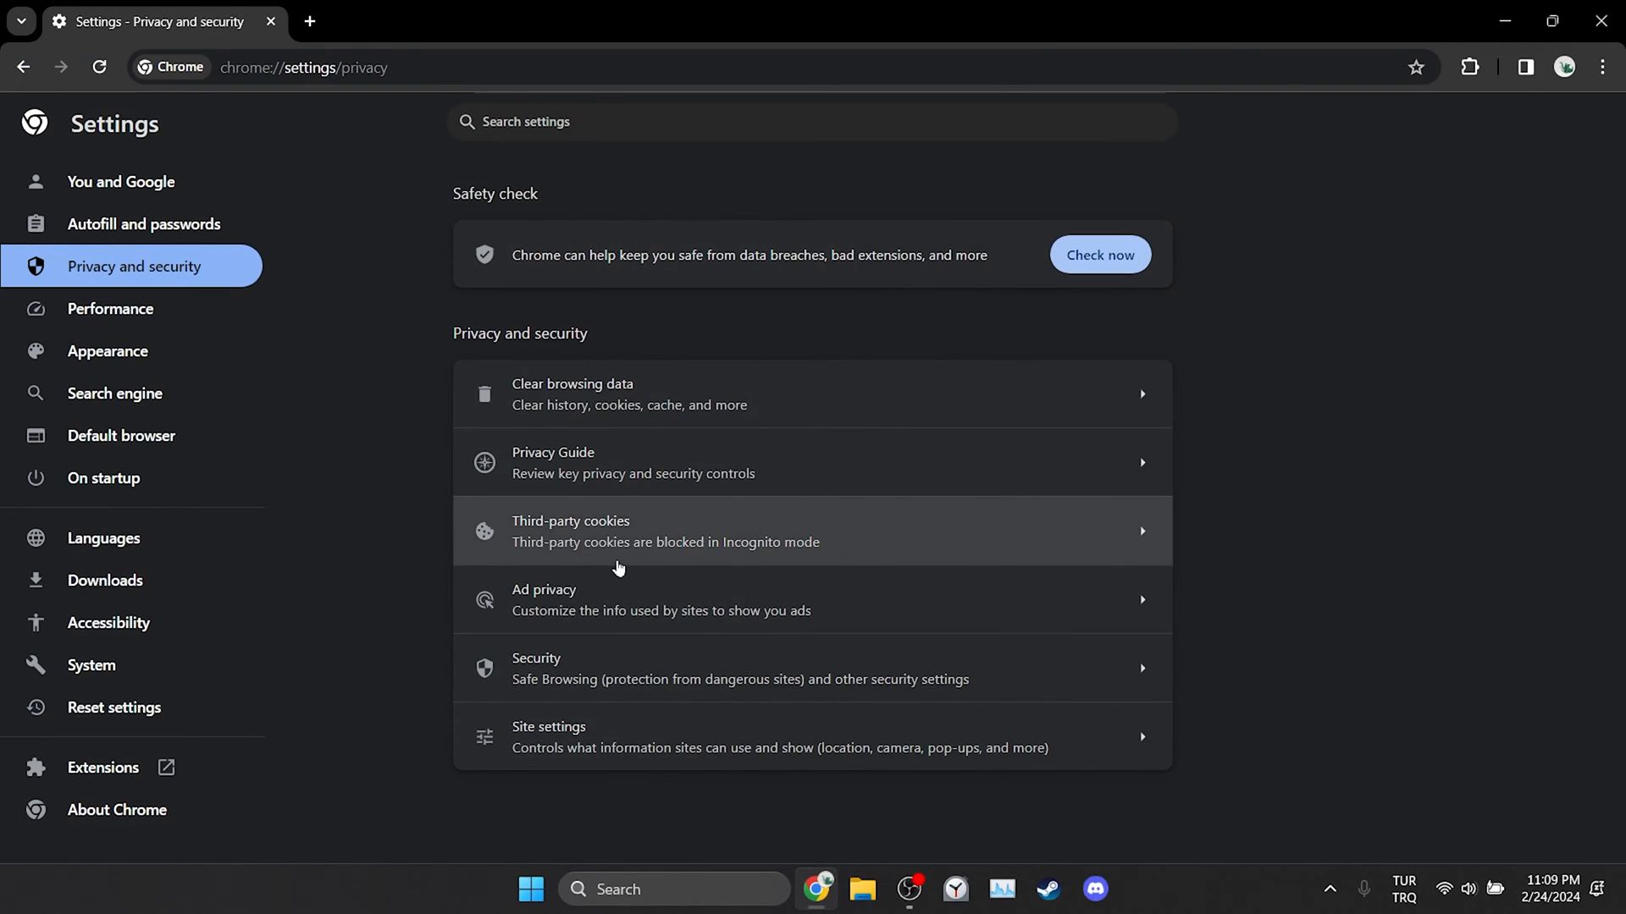
left_click(570, 530)
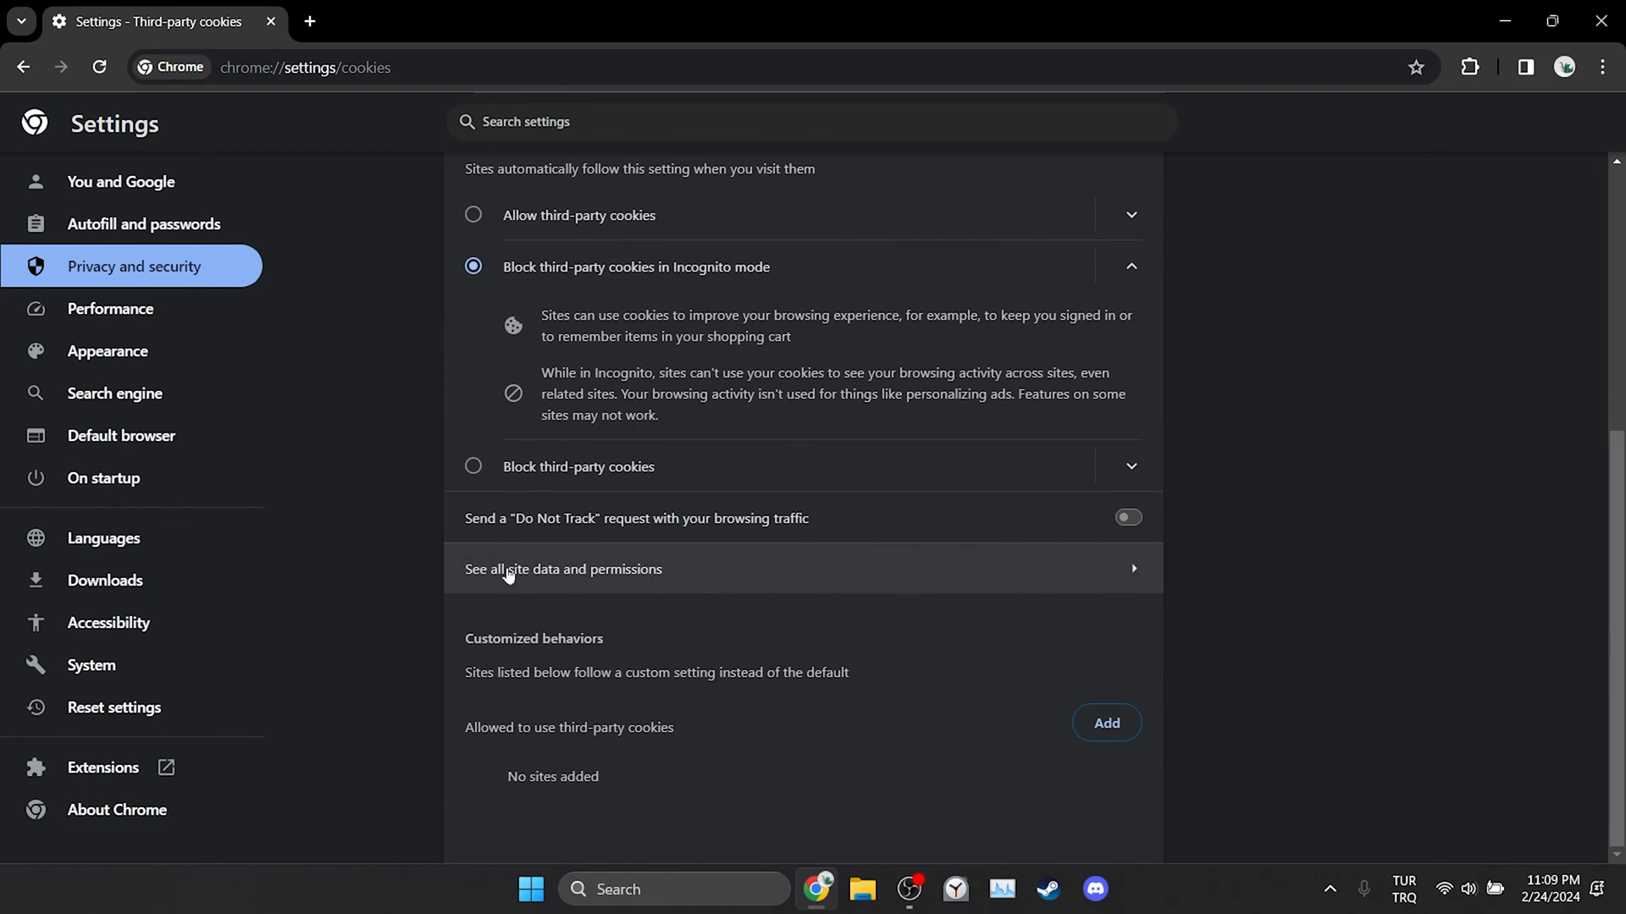
left_click(563, 569)
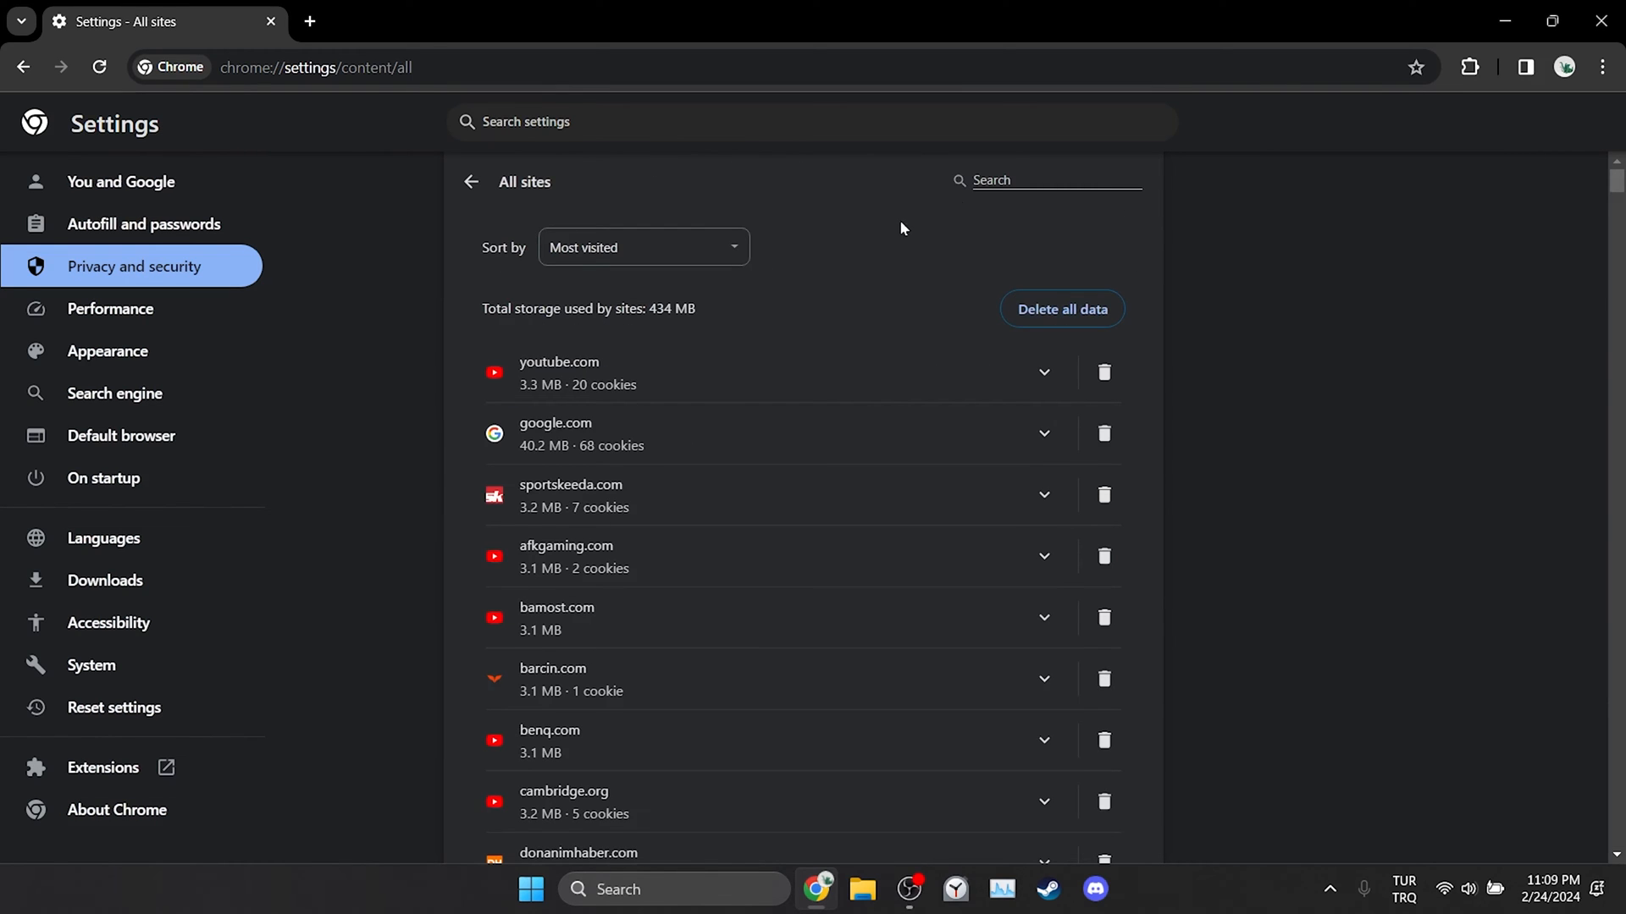
type("param")
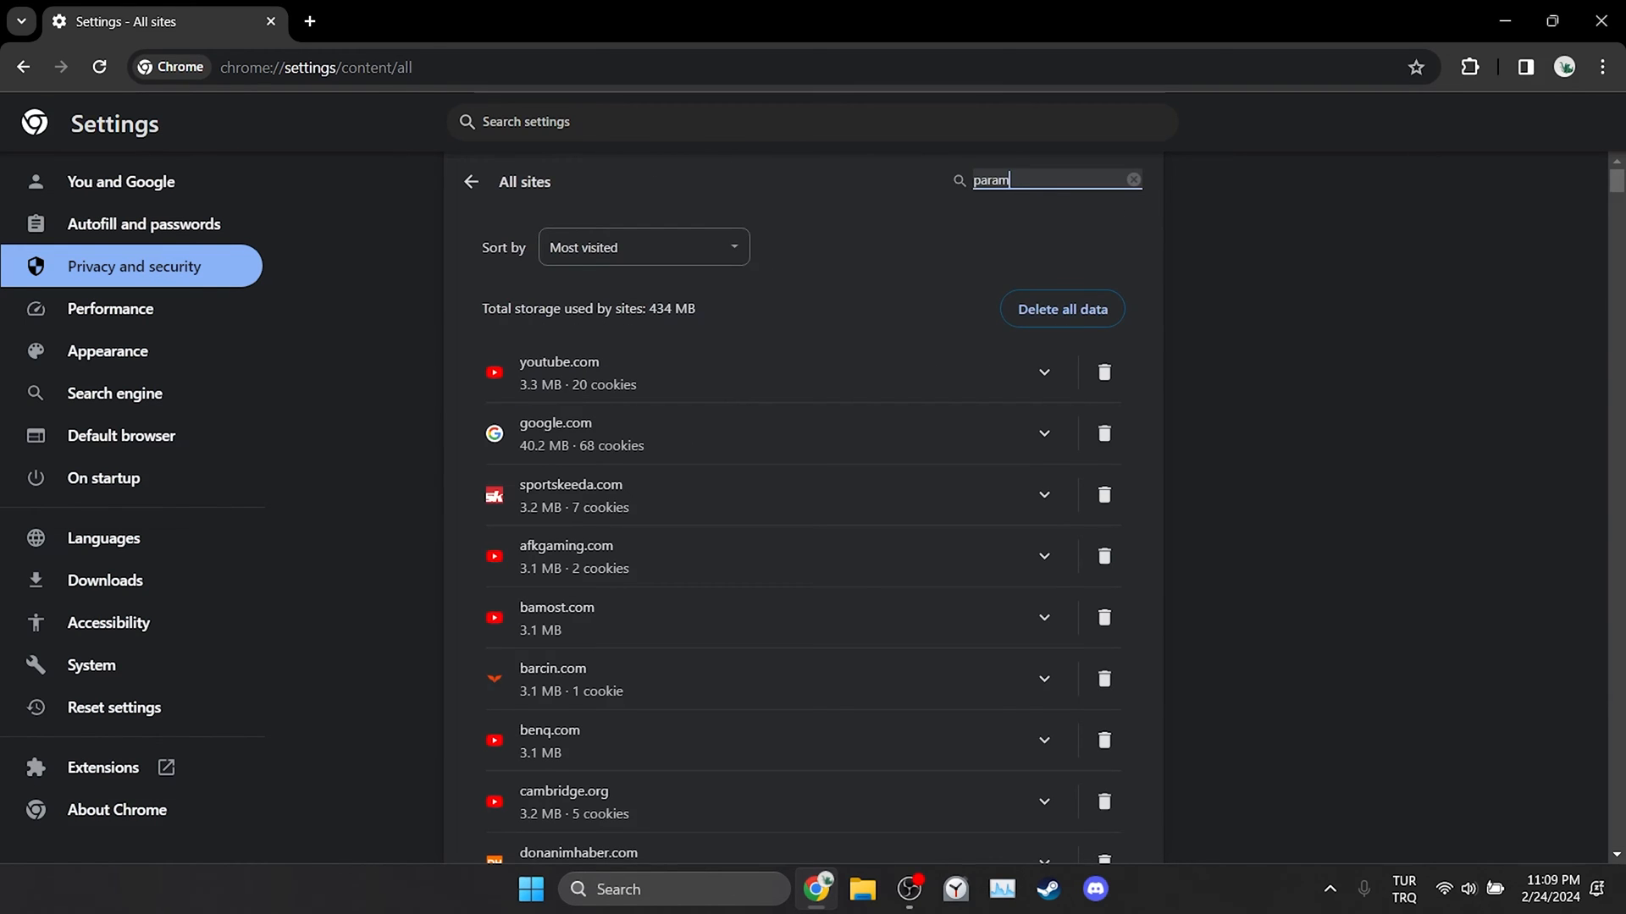
left_click(1104, 373)
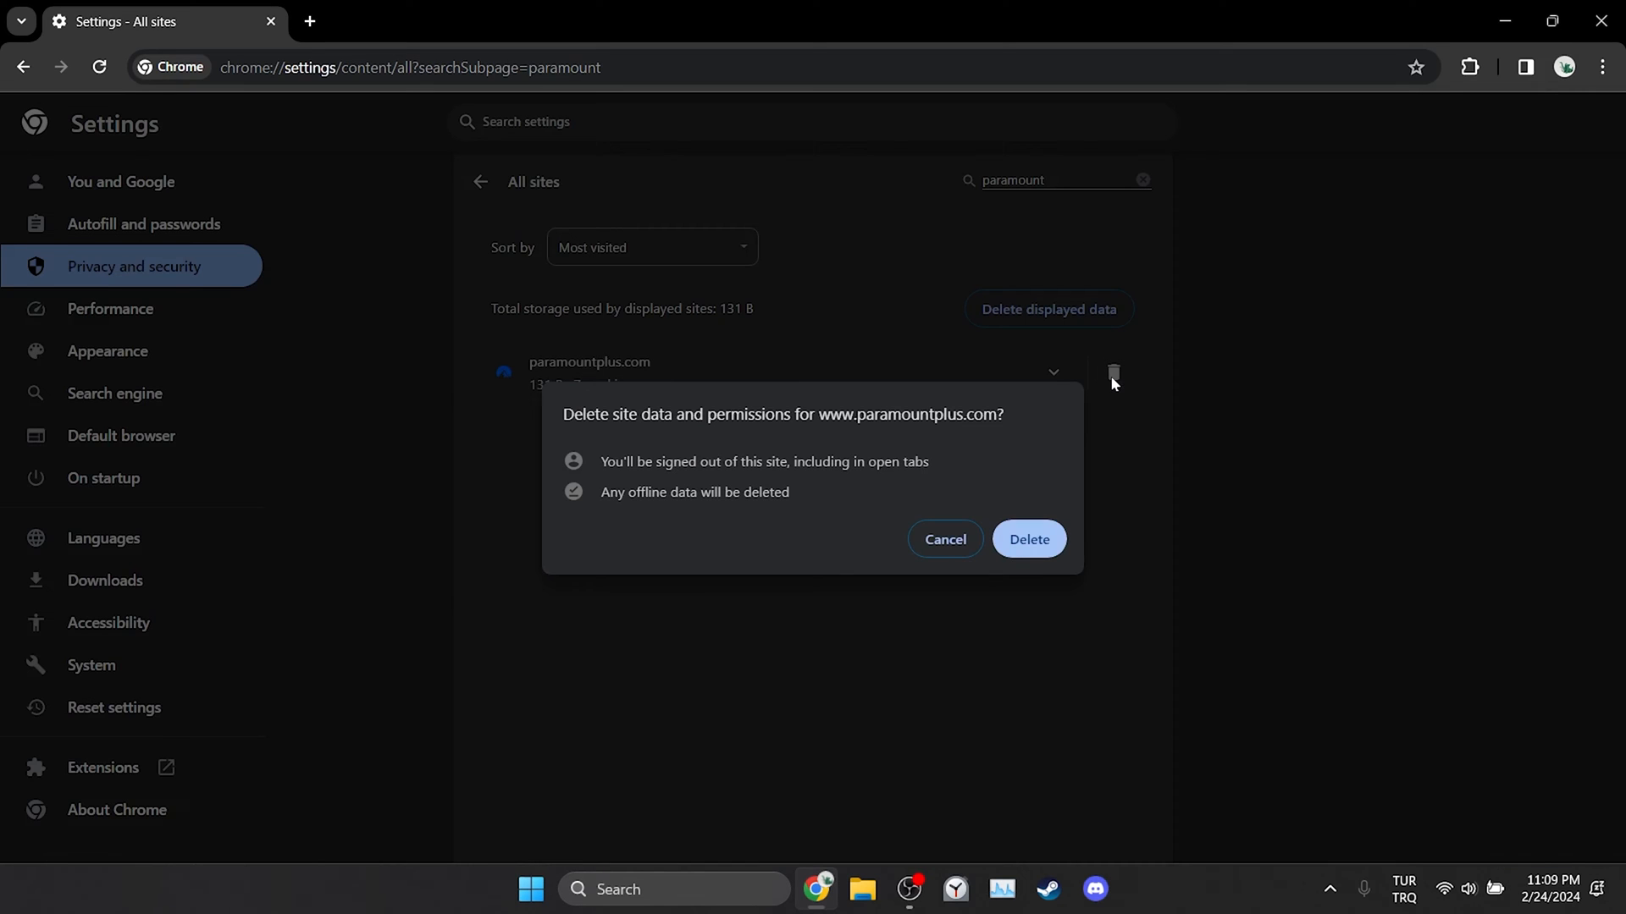
mouse_move(693, 456)
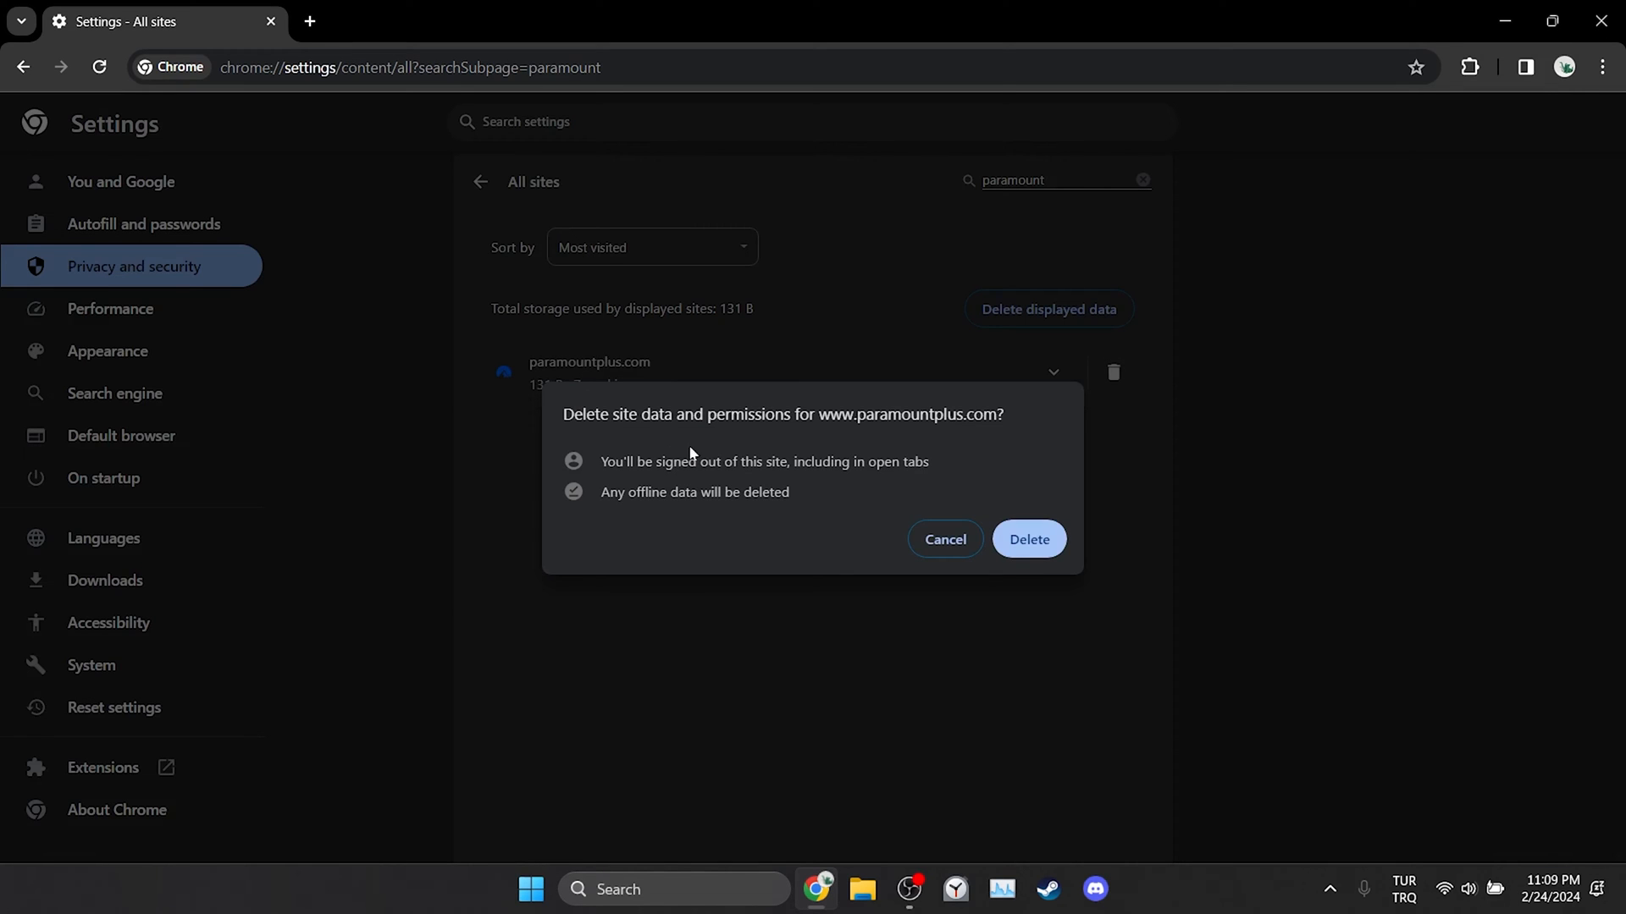
left_click_drag(600, 461, 772, 462)
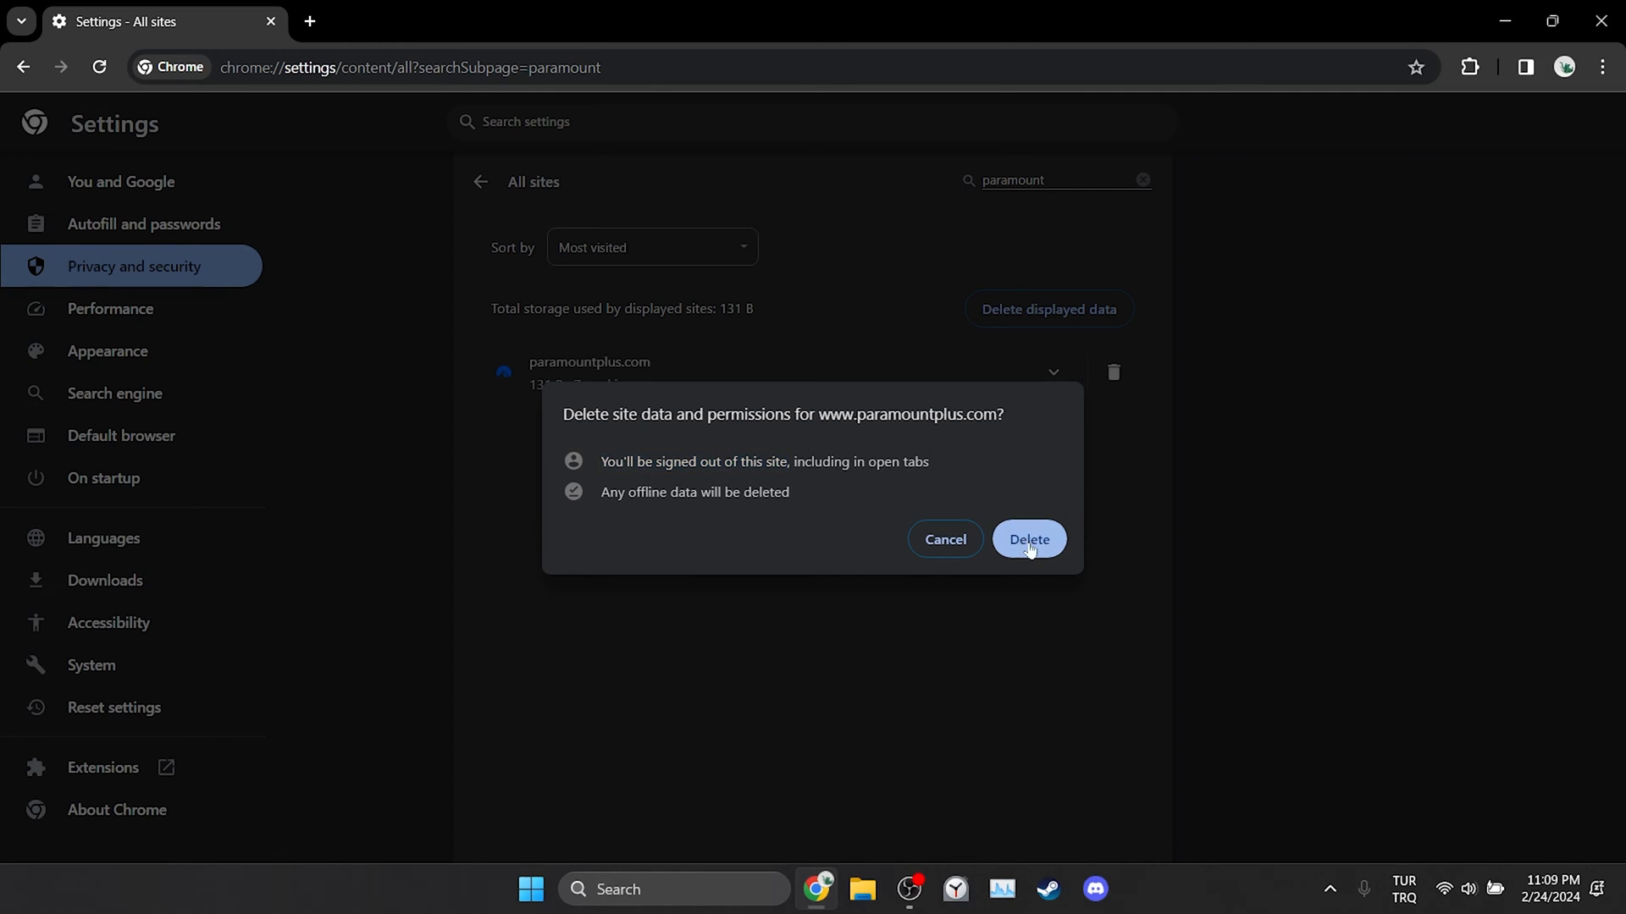
left_click(1027, 539)
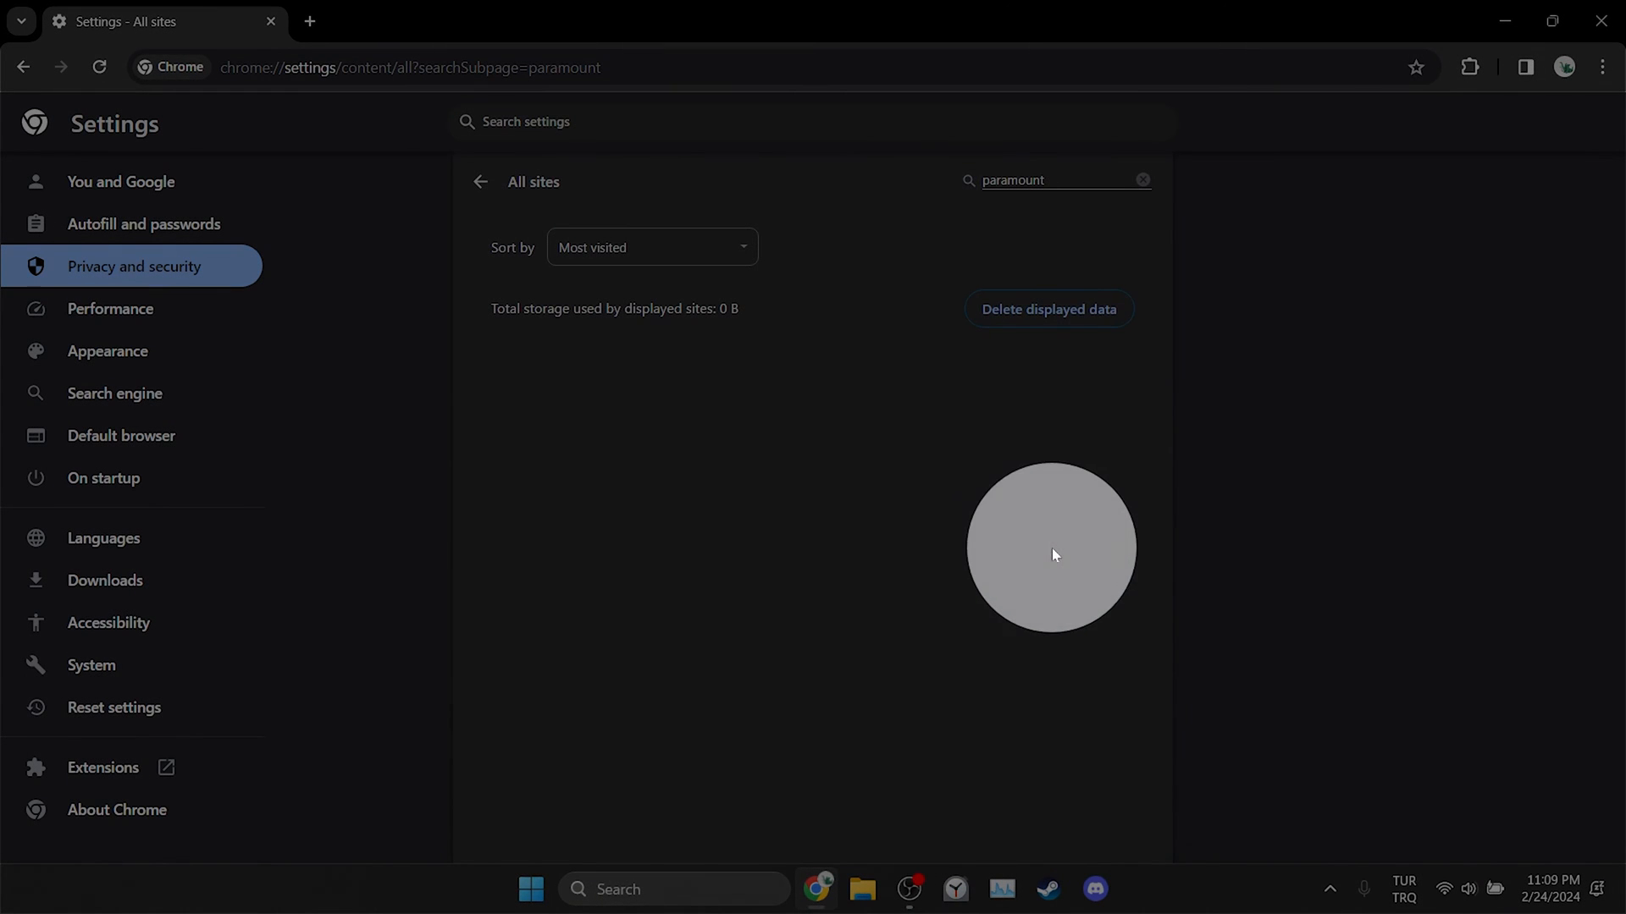
Show the System section of Chrome's settings, with the graphics acceleration option.
left_click(92, 665)
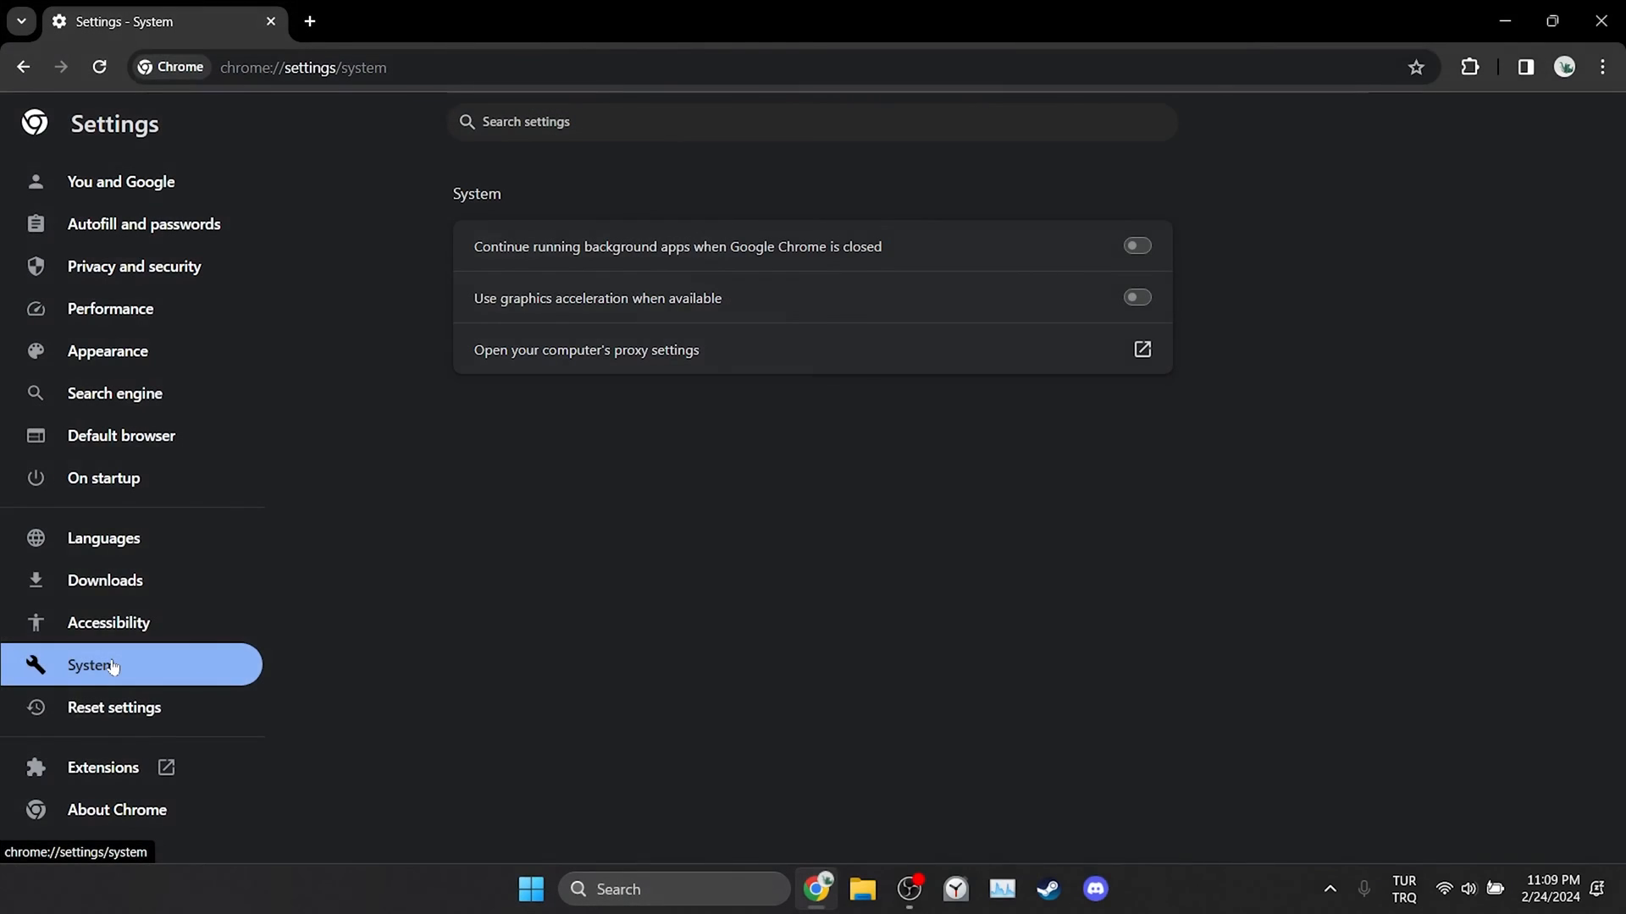
mouse_move(876, 306)
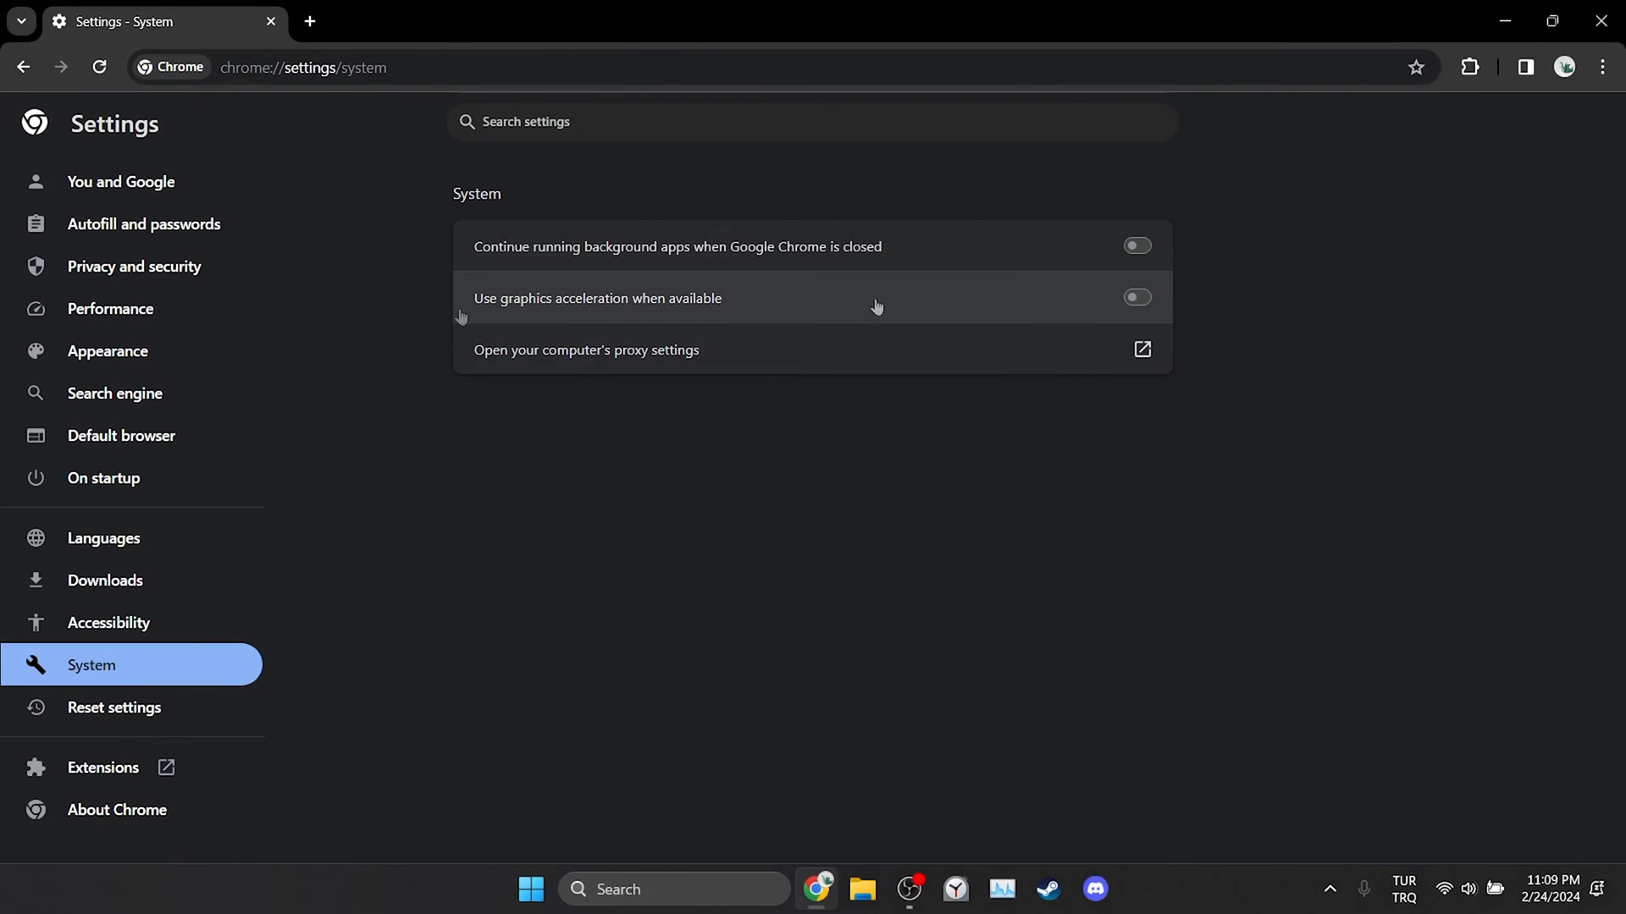
mouse_move(1255, 308)
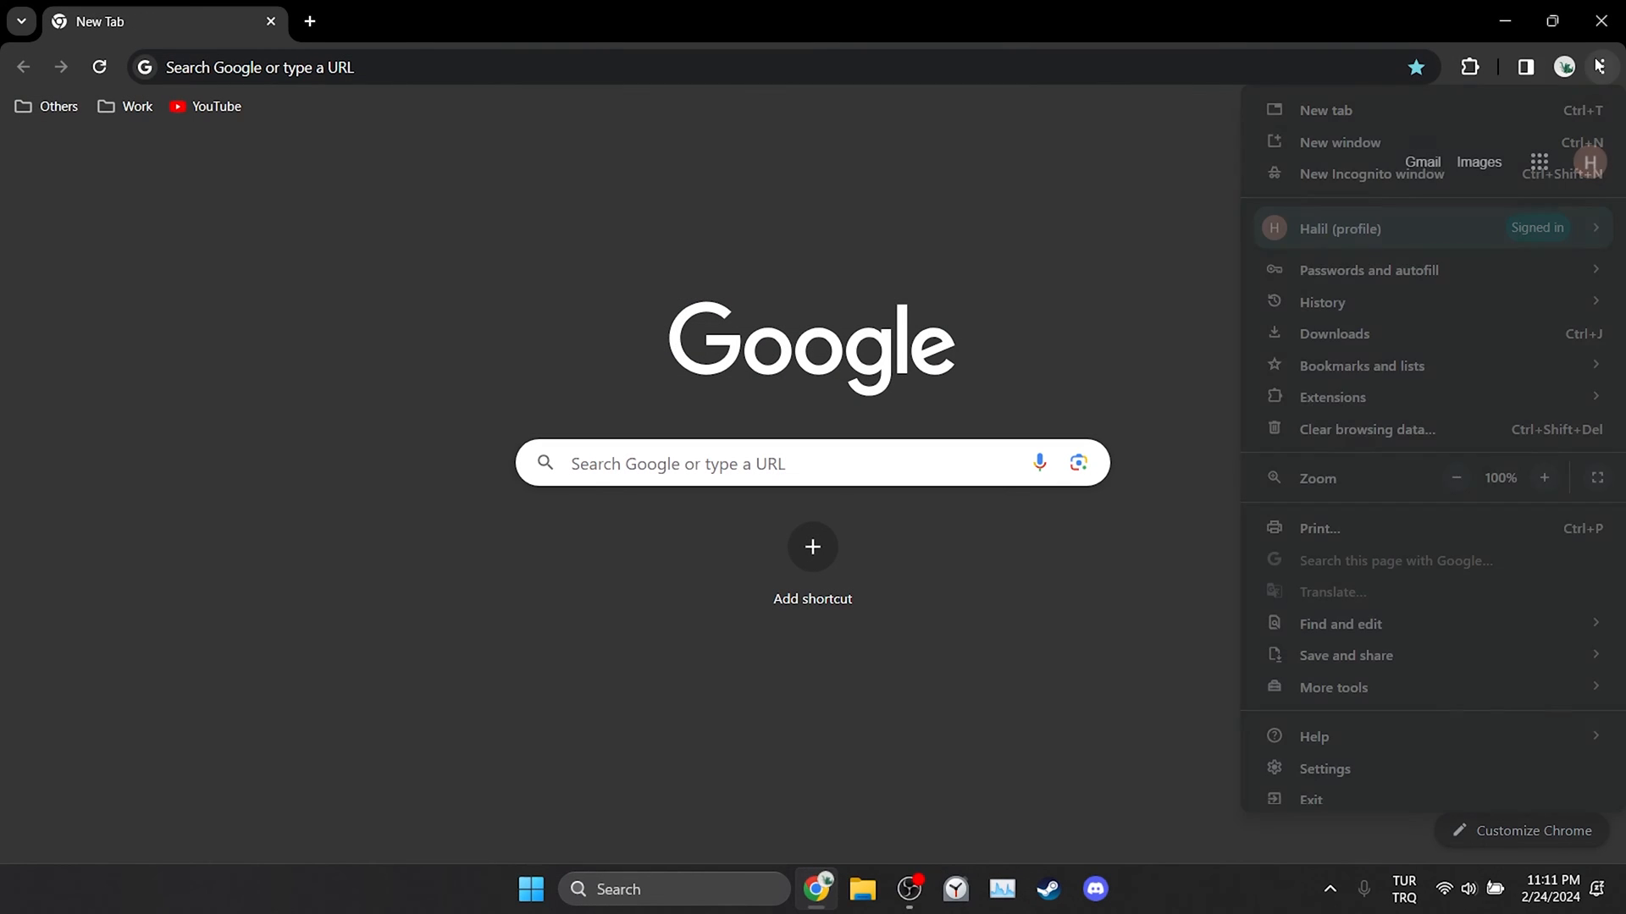
mouse_move(1380, 397)
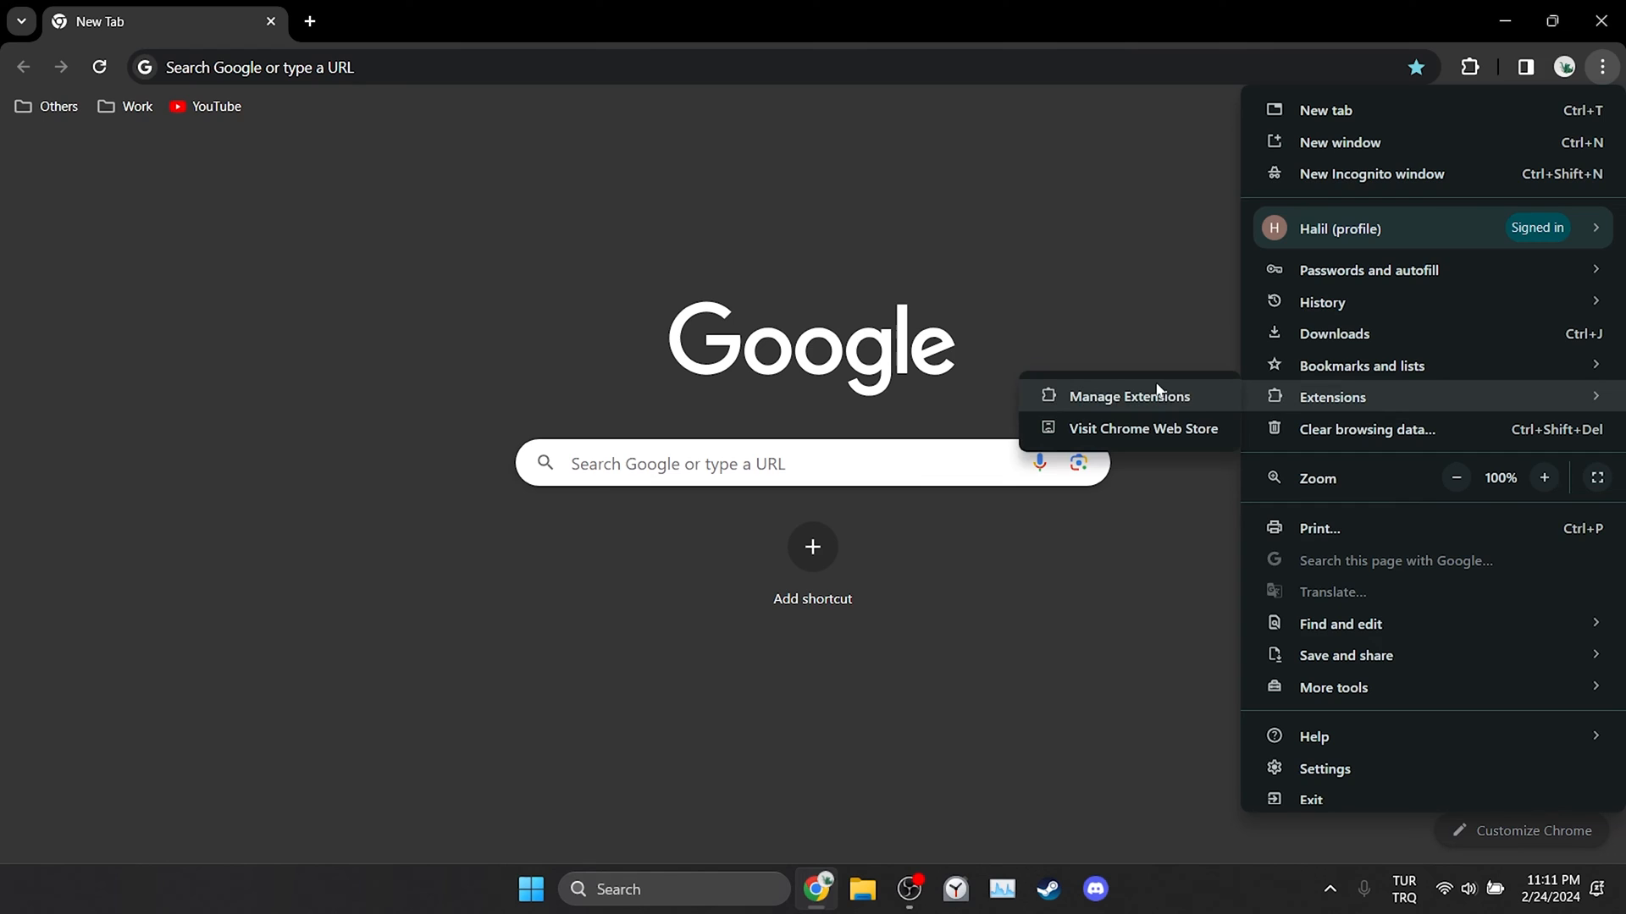
On the extensions management page, turn off Awesome Screen Recorder and Ghostery Tracker Ad Blocker.
left_click(1127, 397)
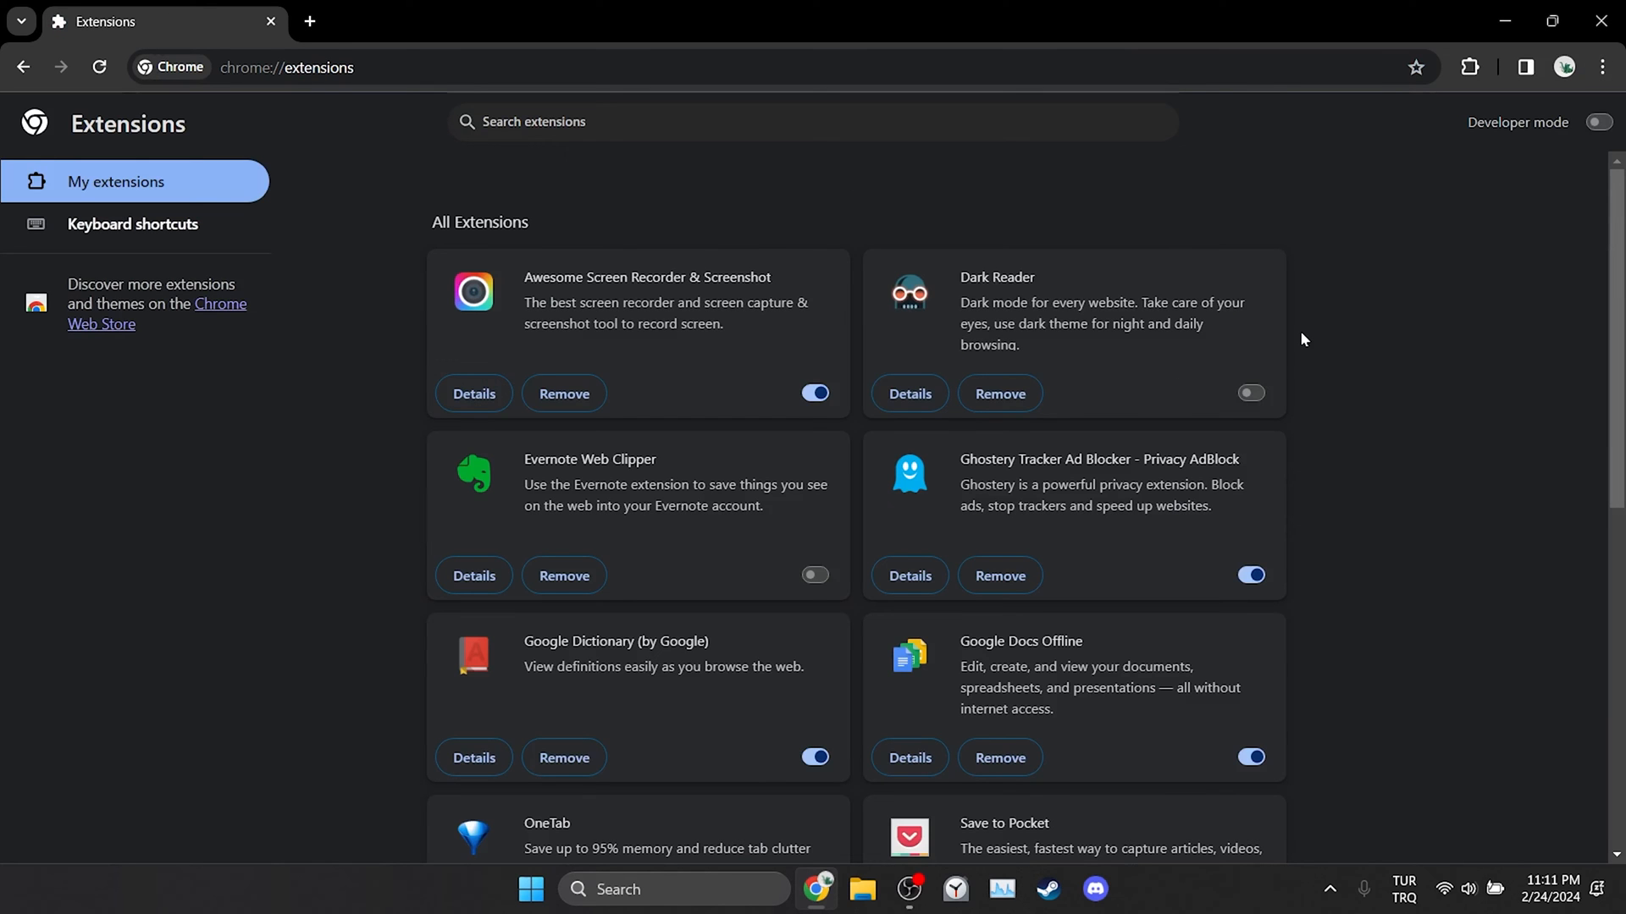
mouse_move(939, 405)
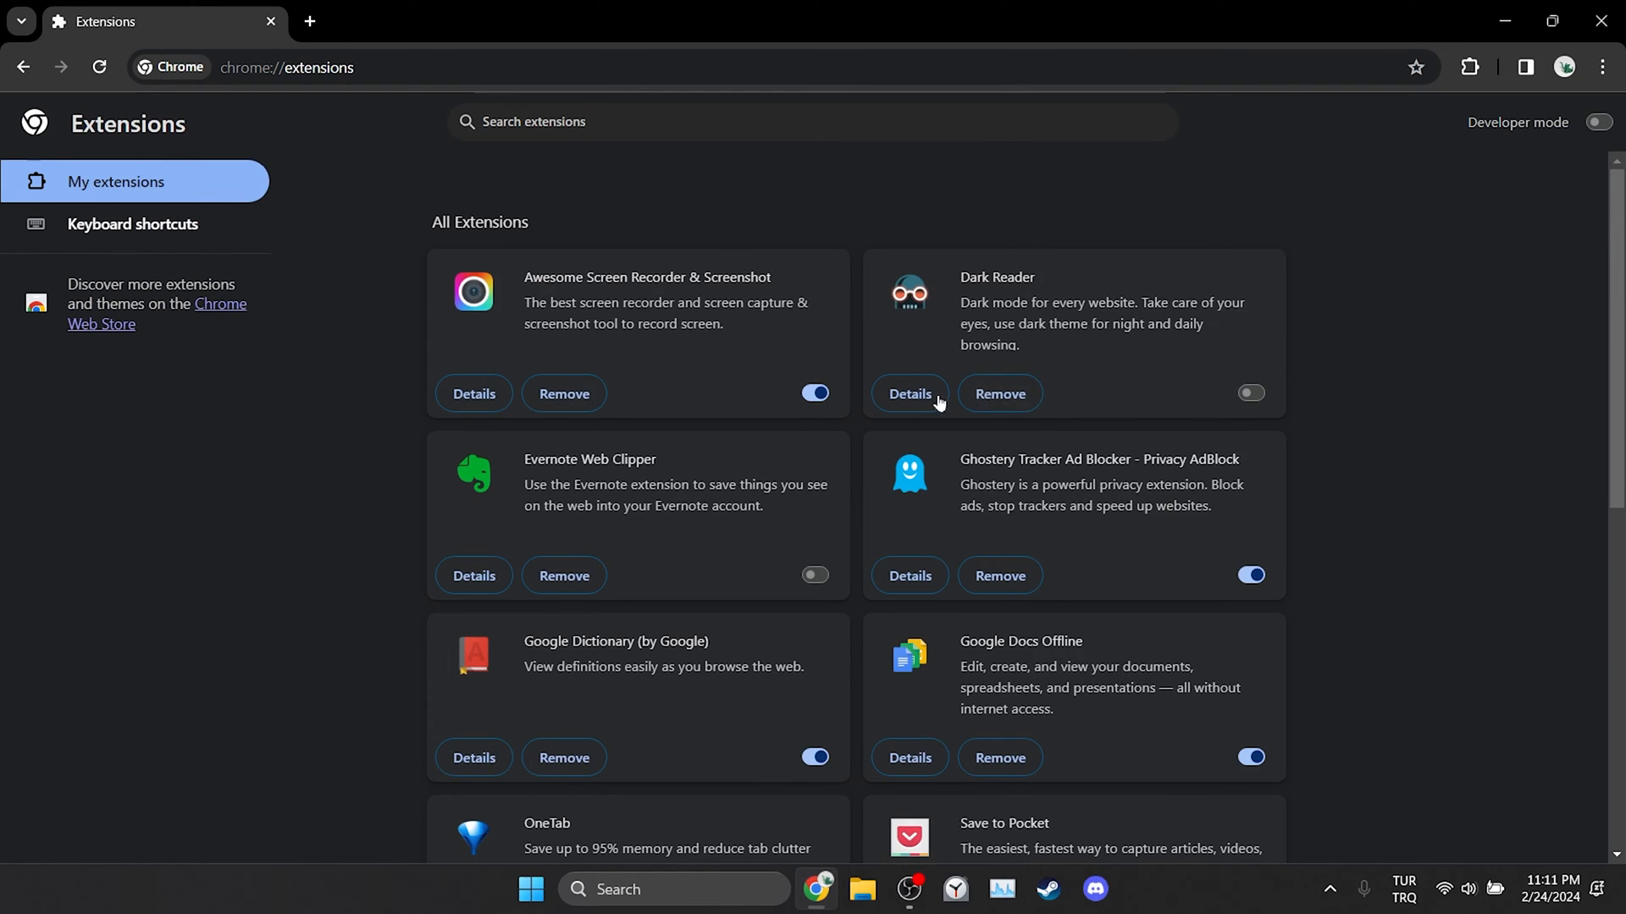
left_click(814, 393)
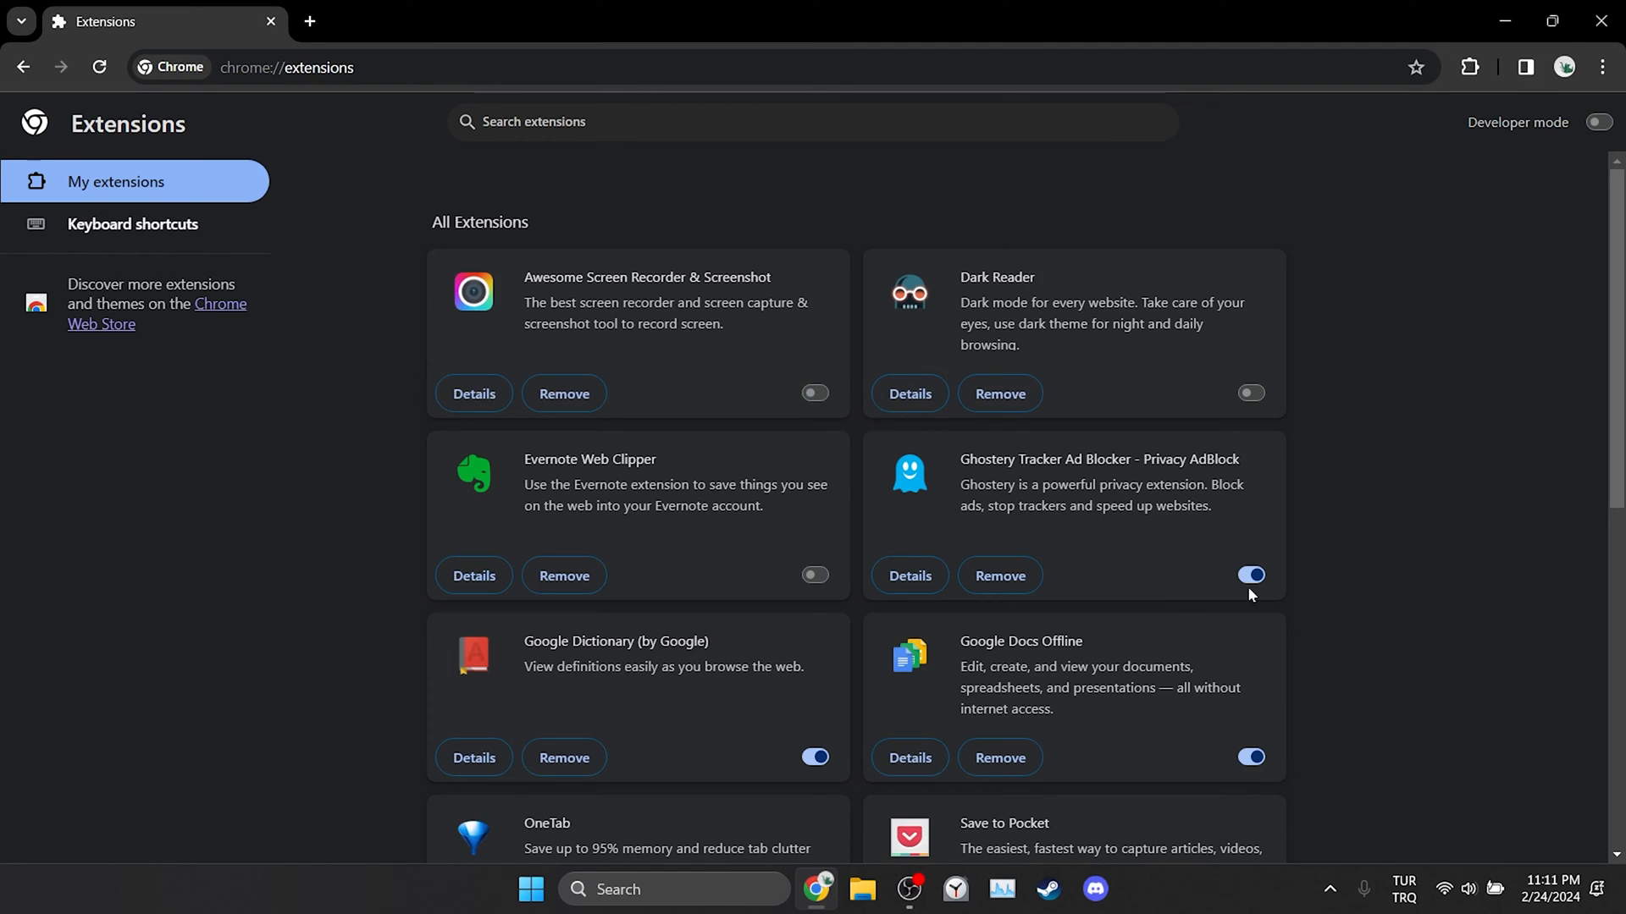
left_click(1251, 576)
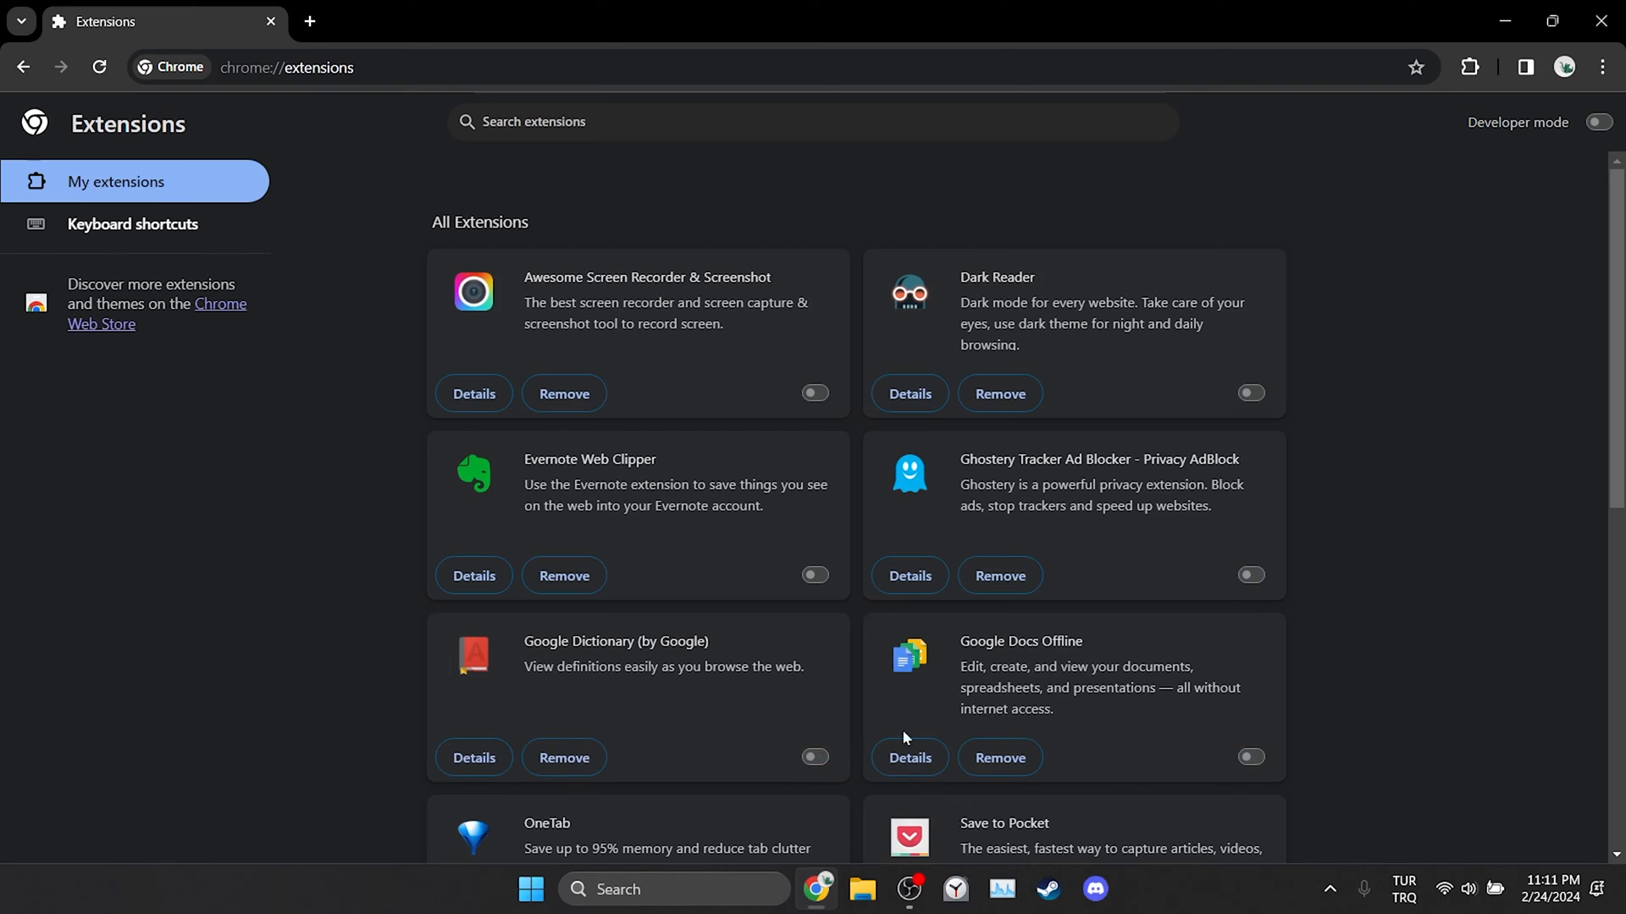
mouse_move(1440, 567)
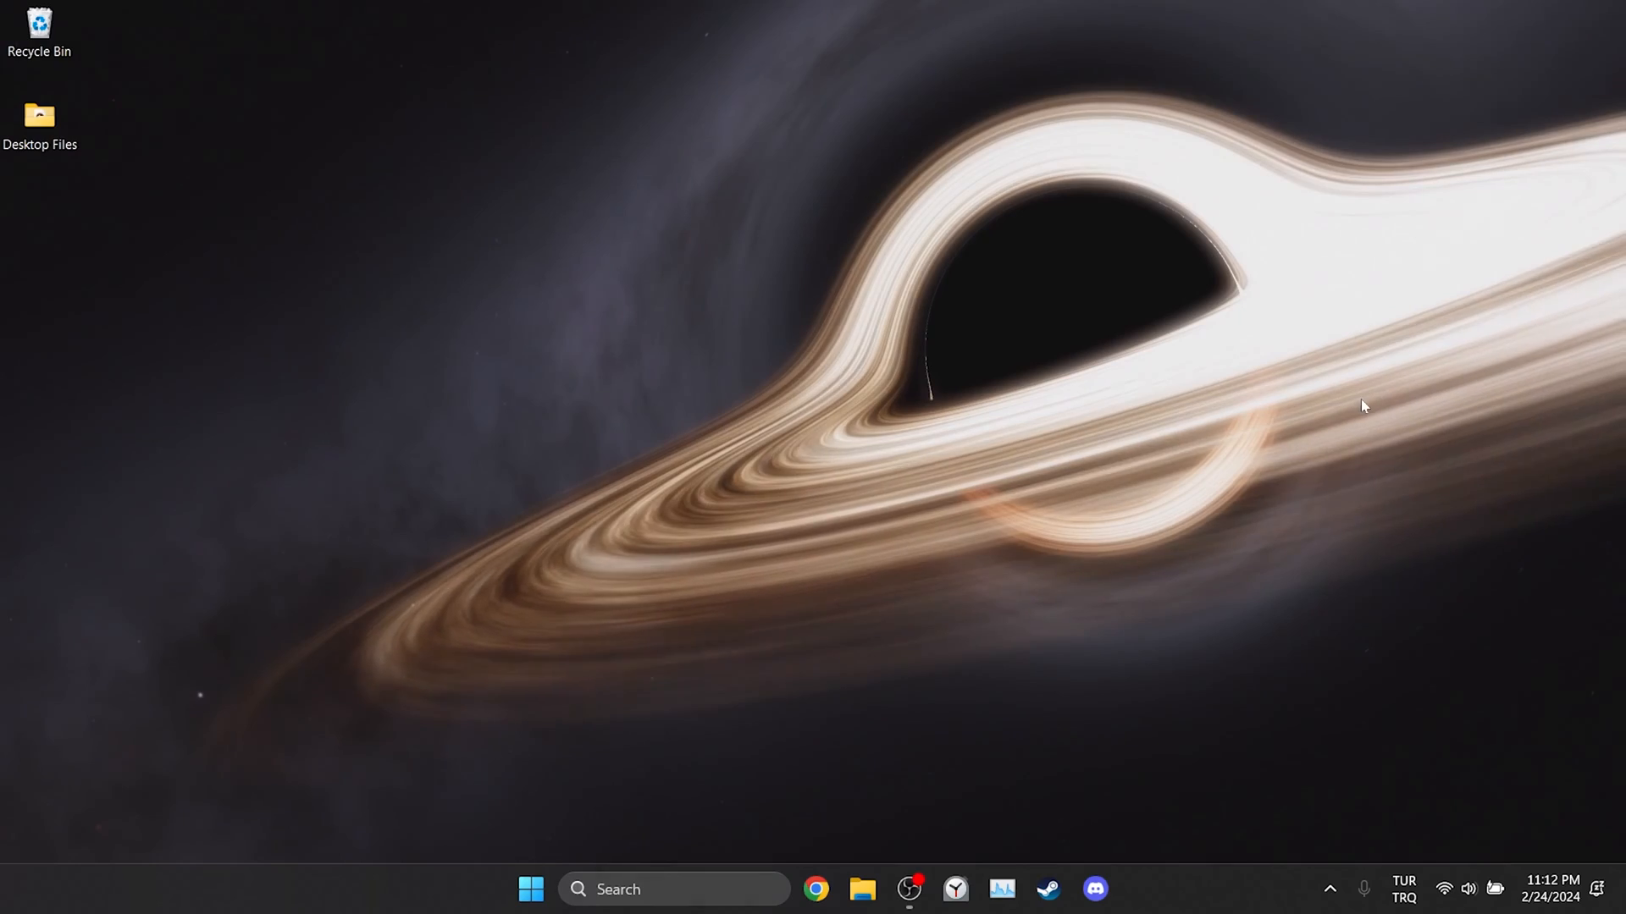
Search Windows for 'control panel' and launch Control Panel from the results.
left_click(674, 888)
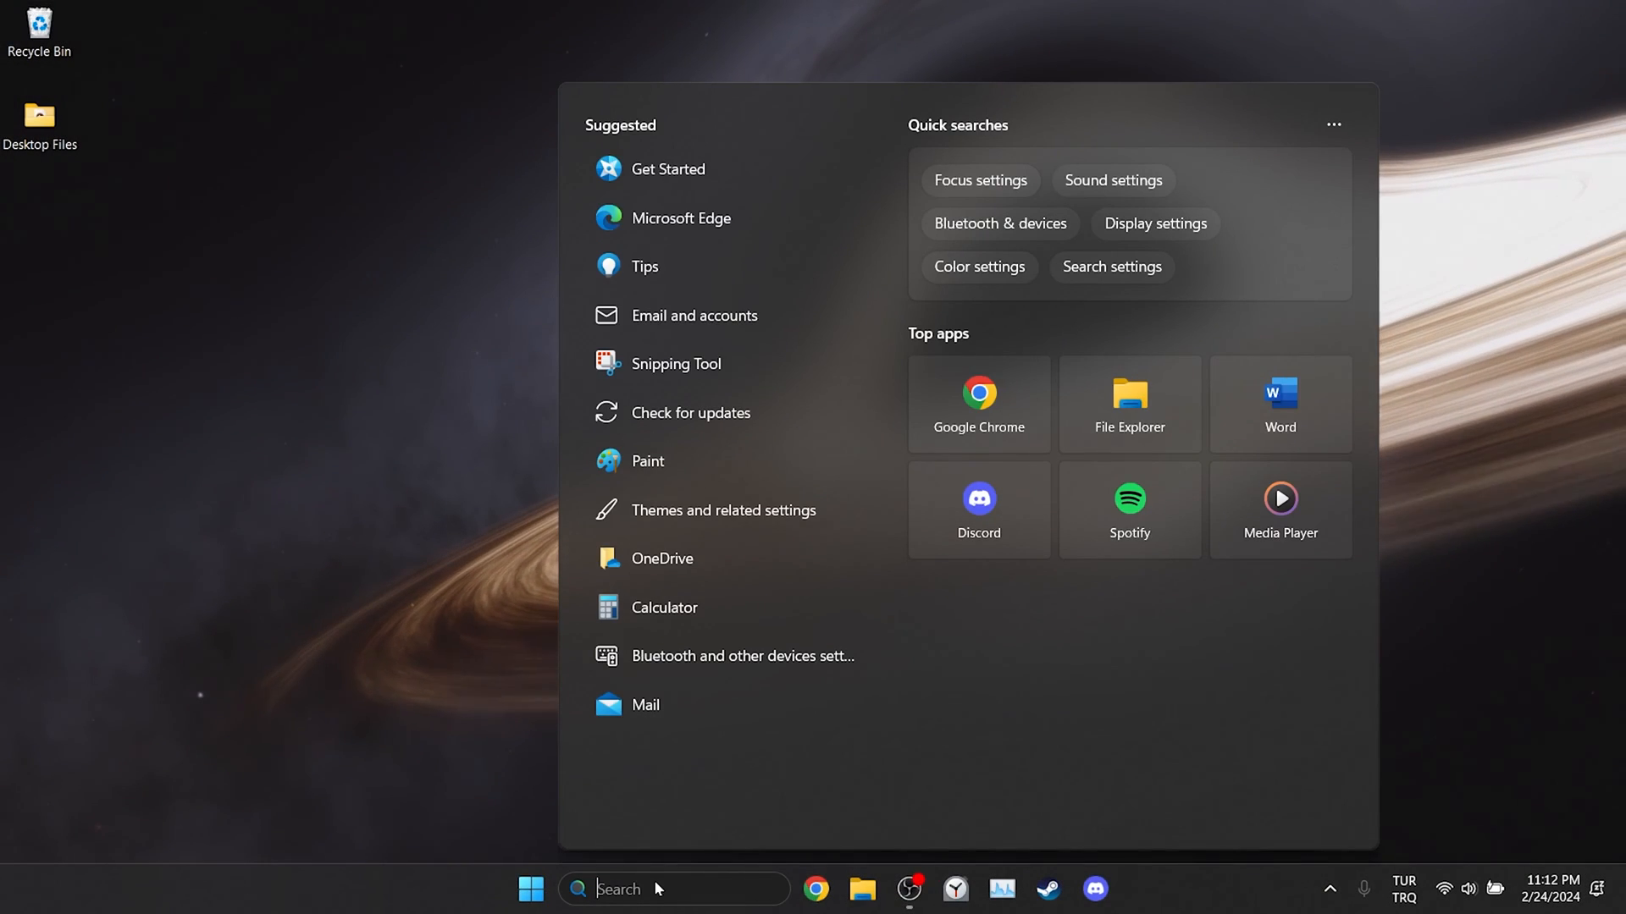
type("control panel")
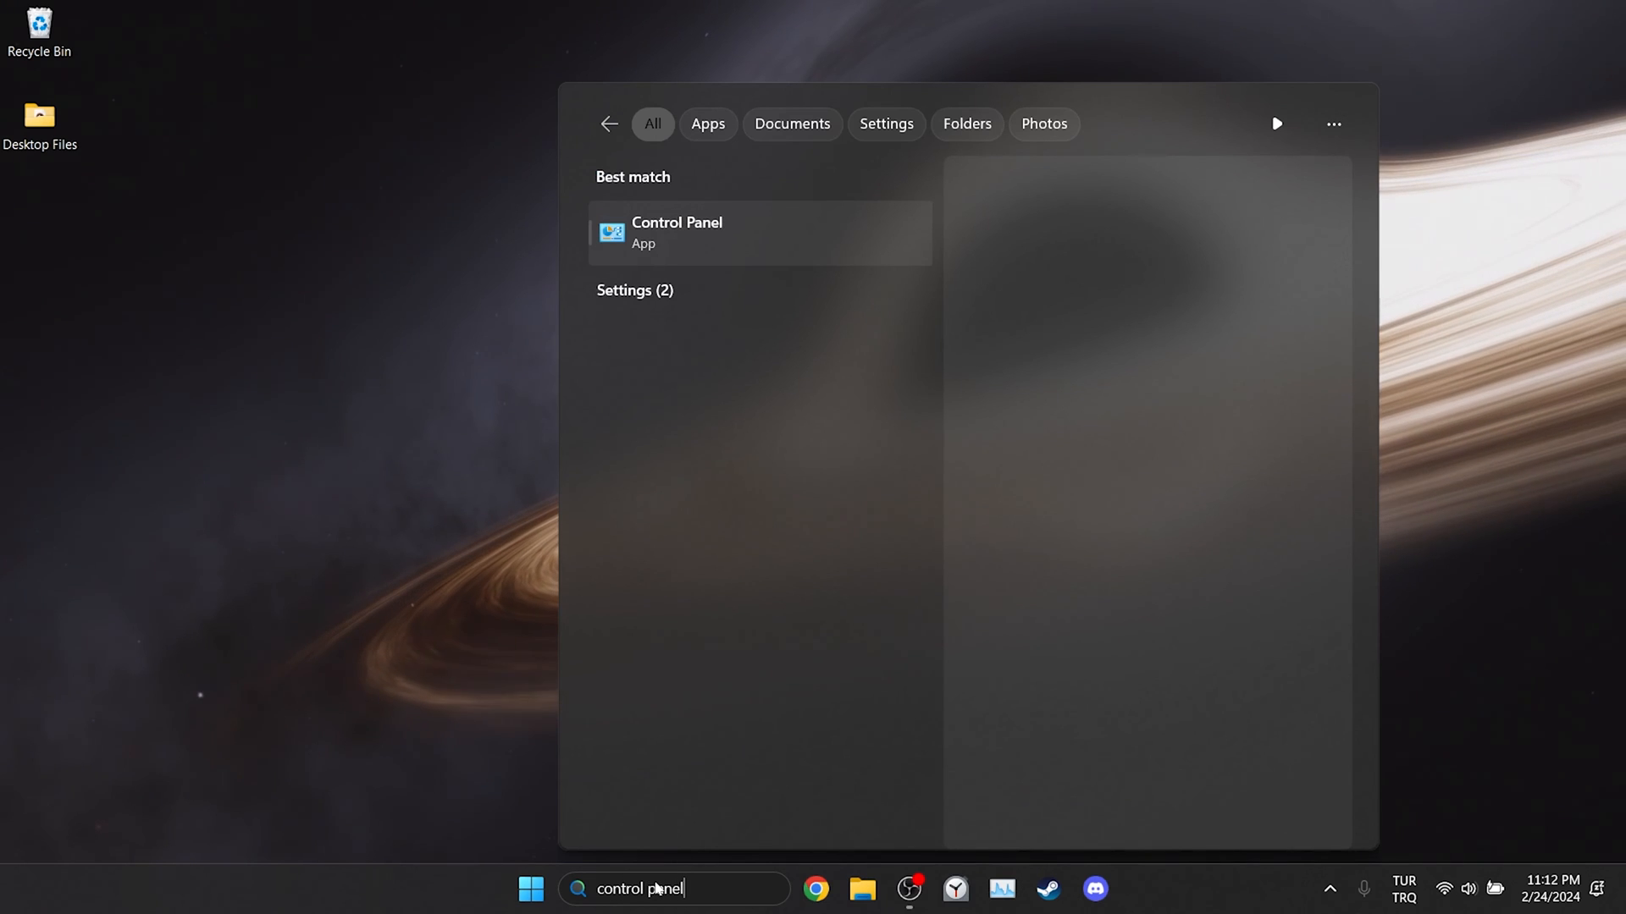
mouse_move(725, 234)
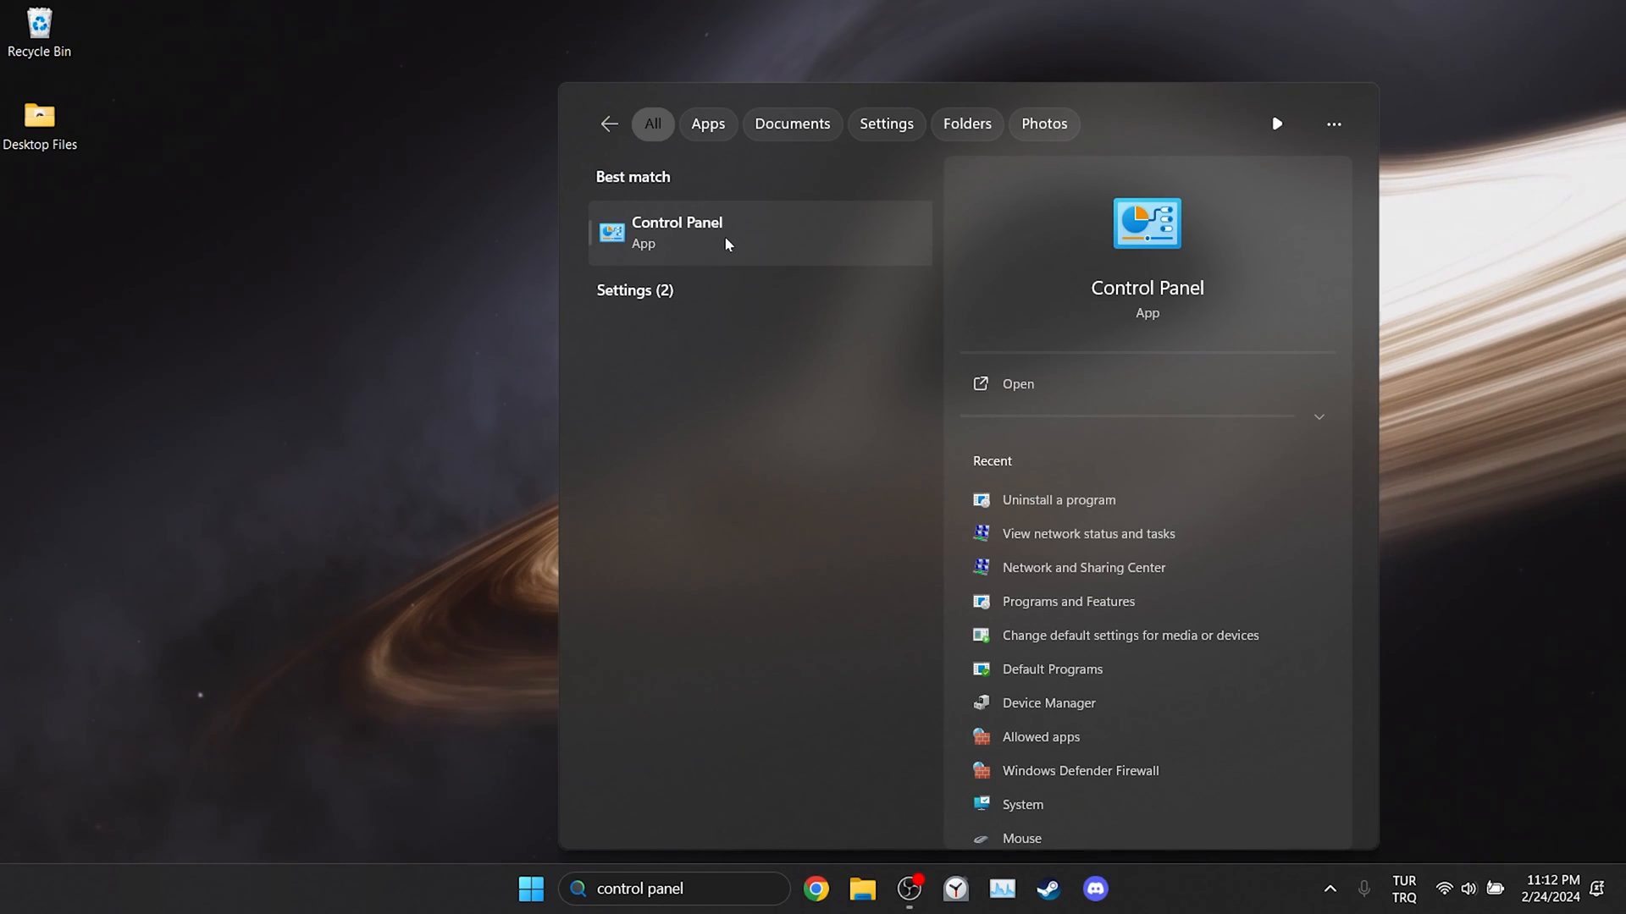
left_click(676, 232)
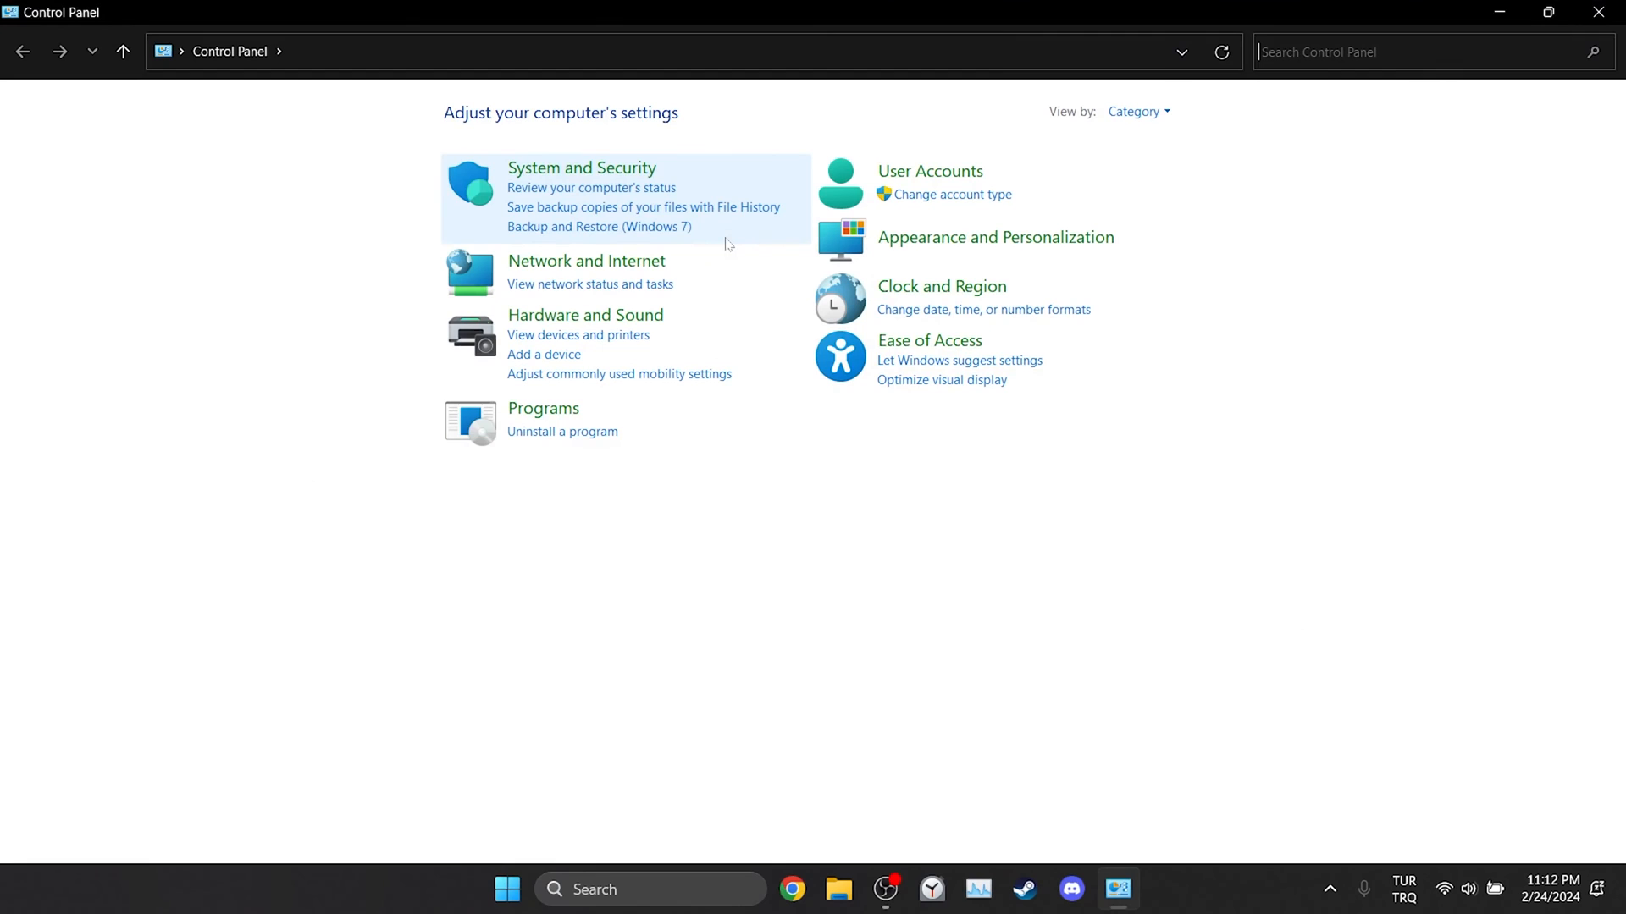
Through Network and Sharing Center, show the Wi-Fi 2 connection's status and Properties window.
left_click(586, 260)
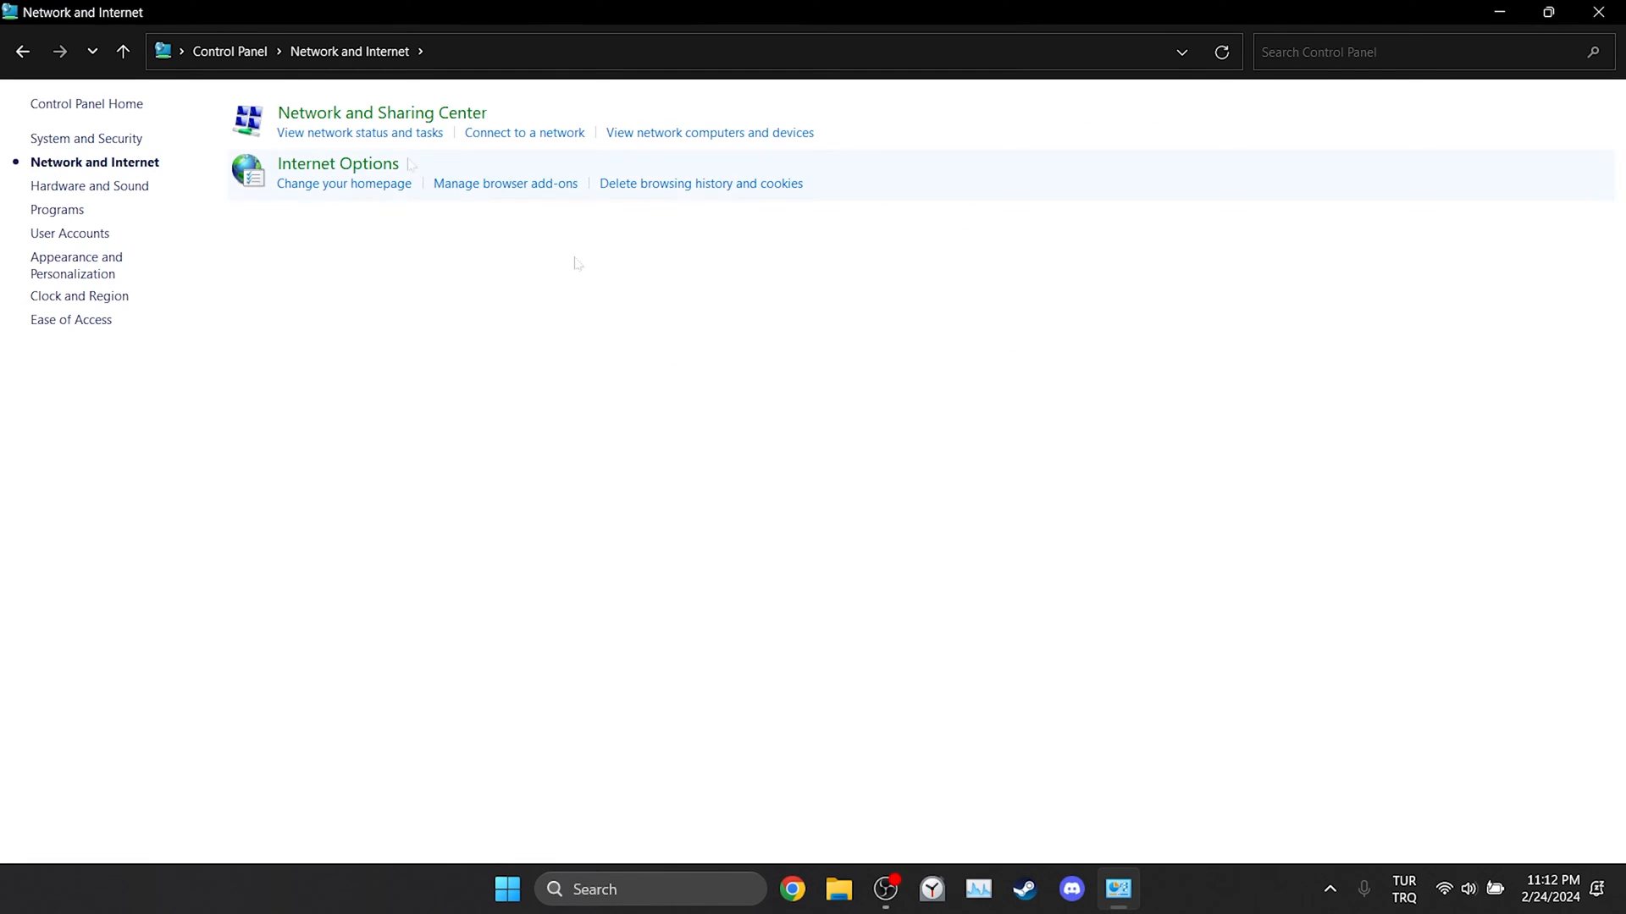
left_click(380, 112)
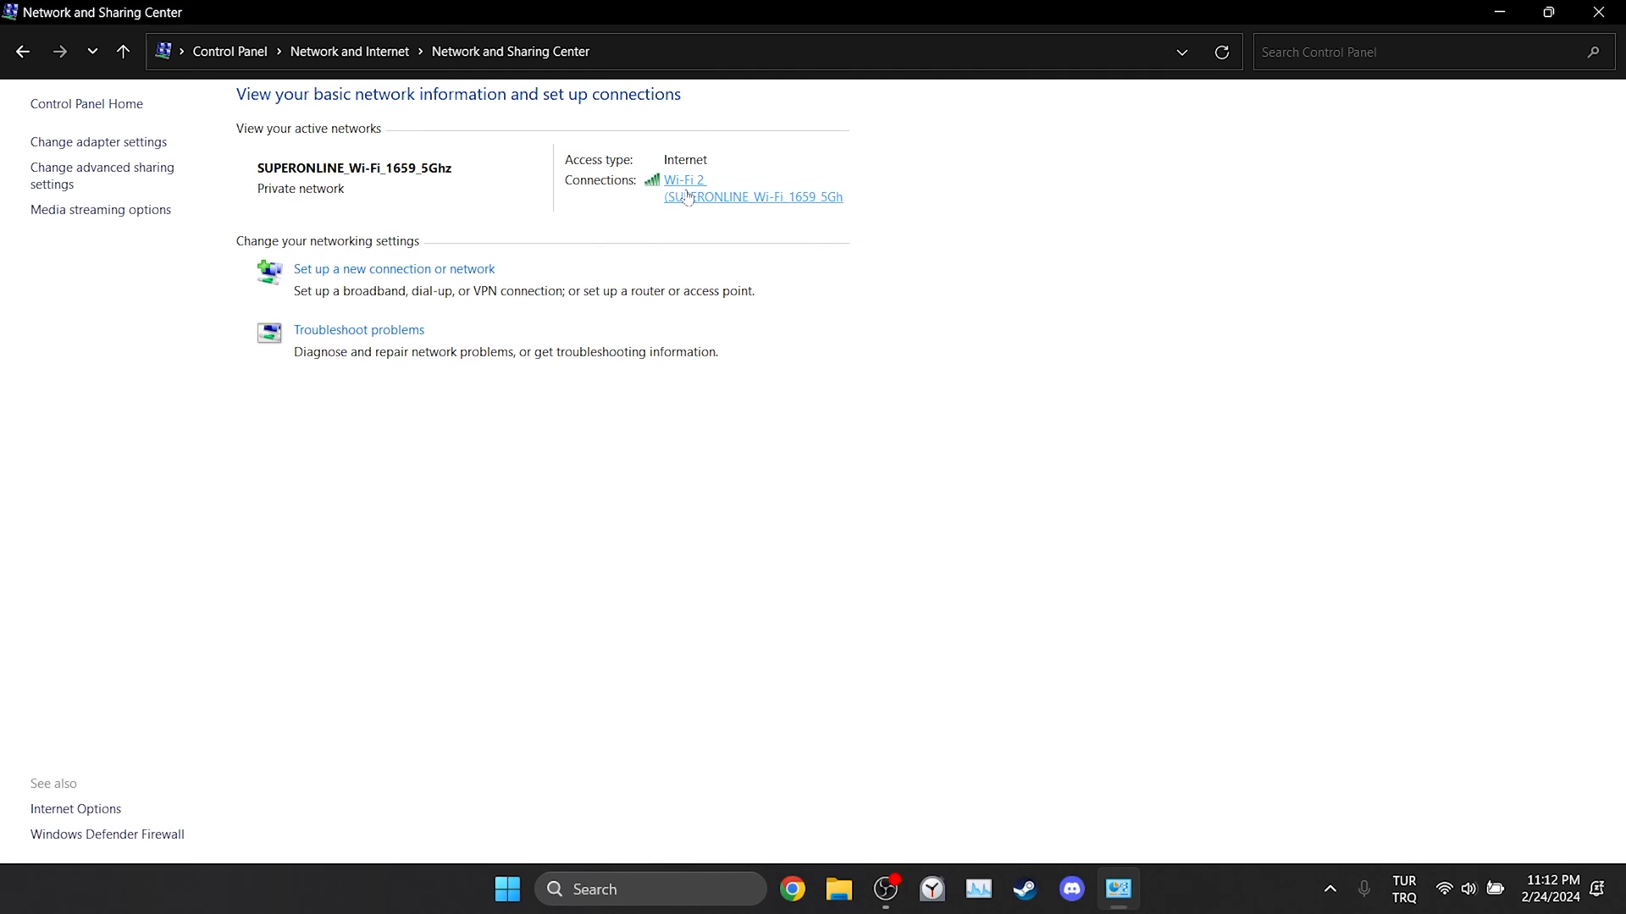
left_click(683, 180)
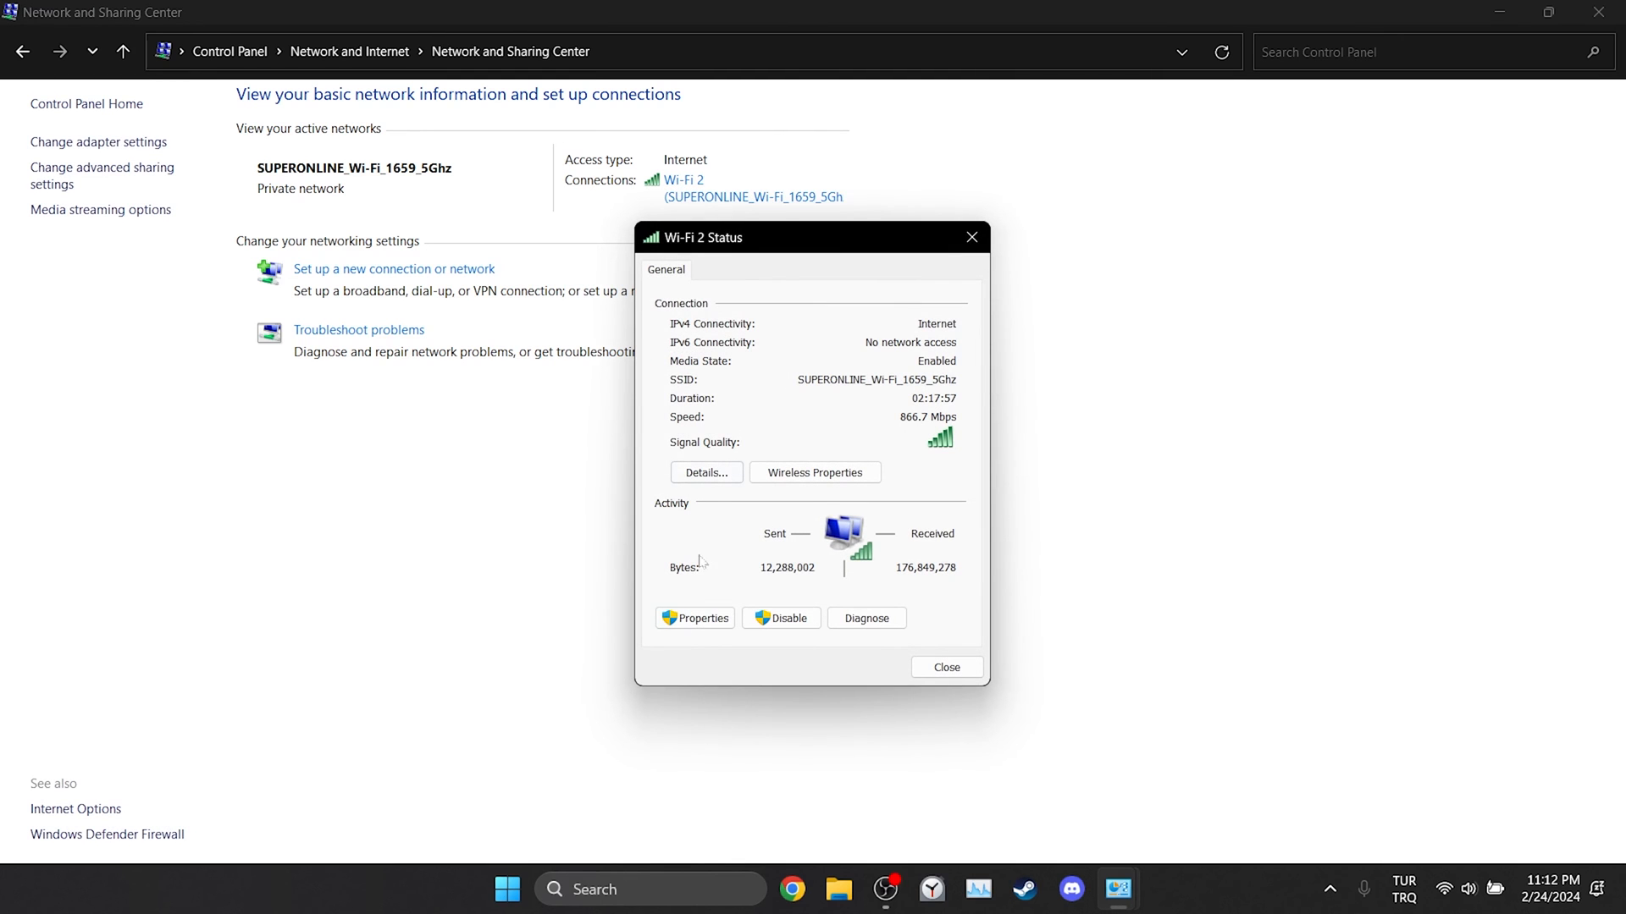
left_click(696, 618)
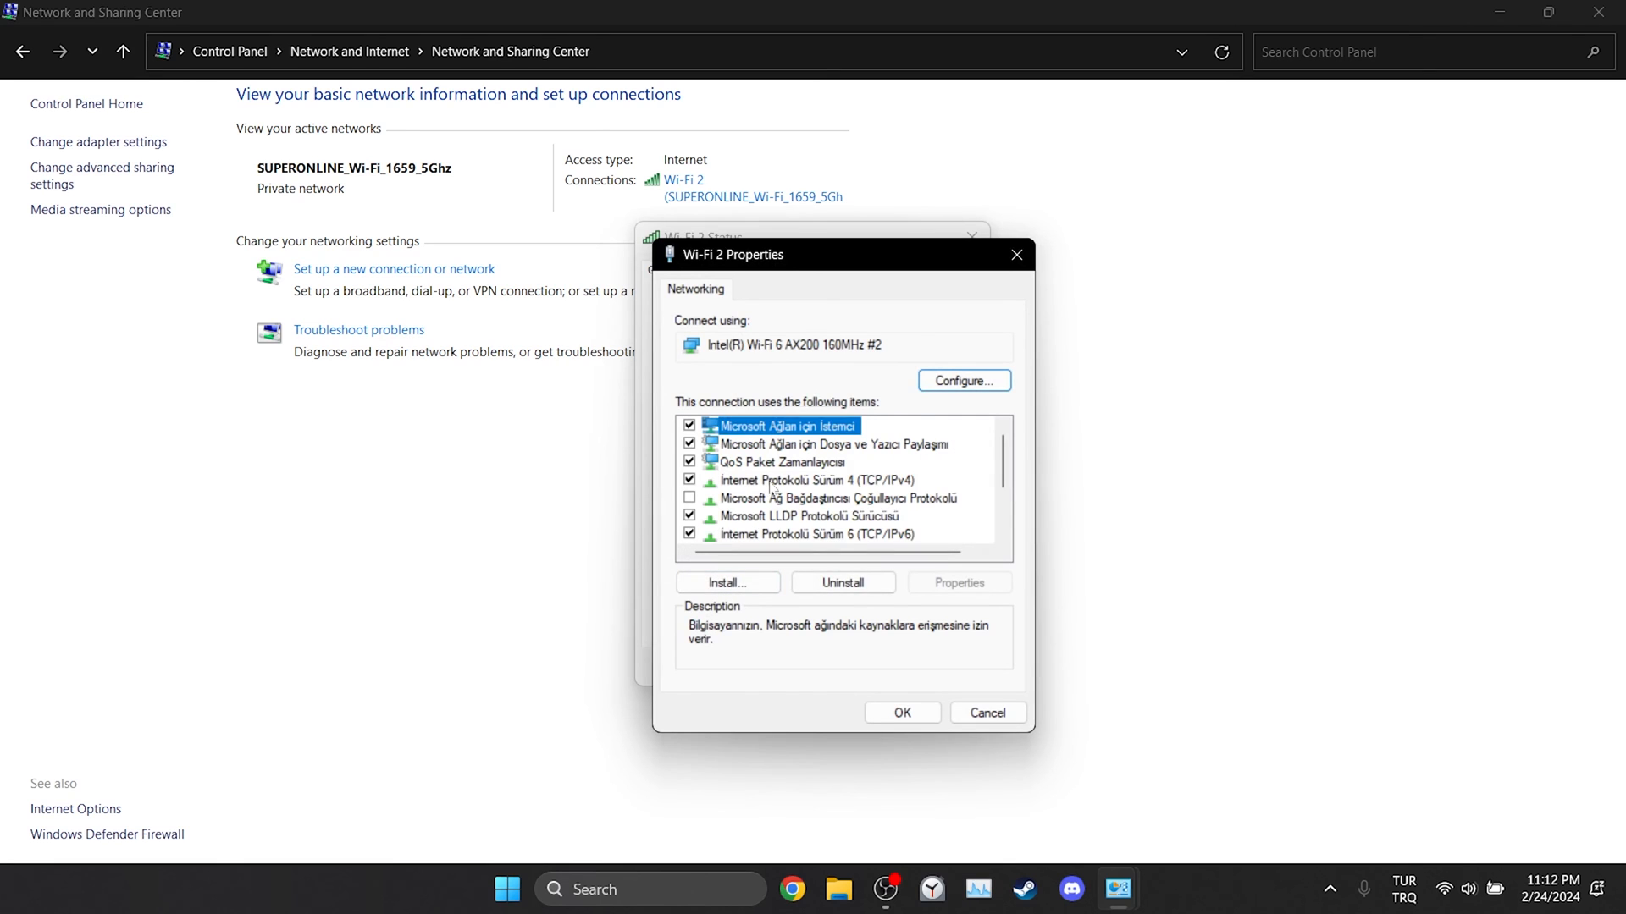
Set Wi-Fi 2's IPv4 DNS servers manually to 8.8.8.8 and 8.8.4.4, and confirm.
double_click(811, 480)
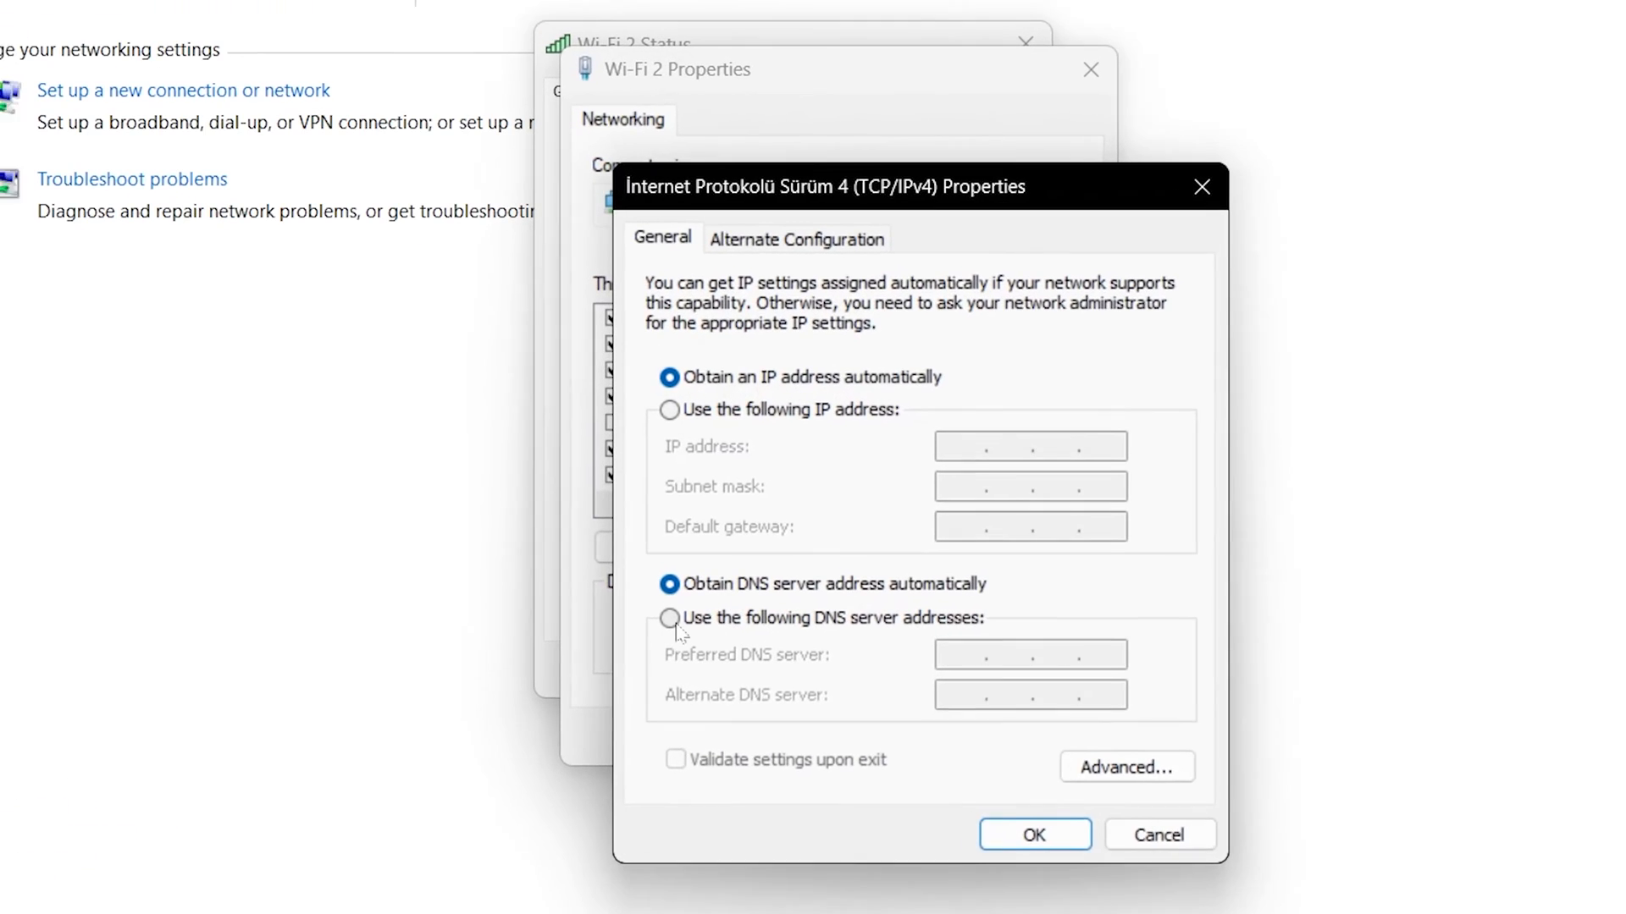
left_click(669, 618)
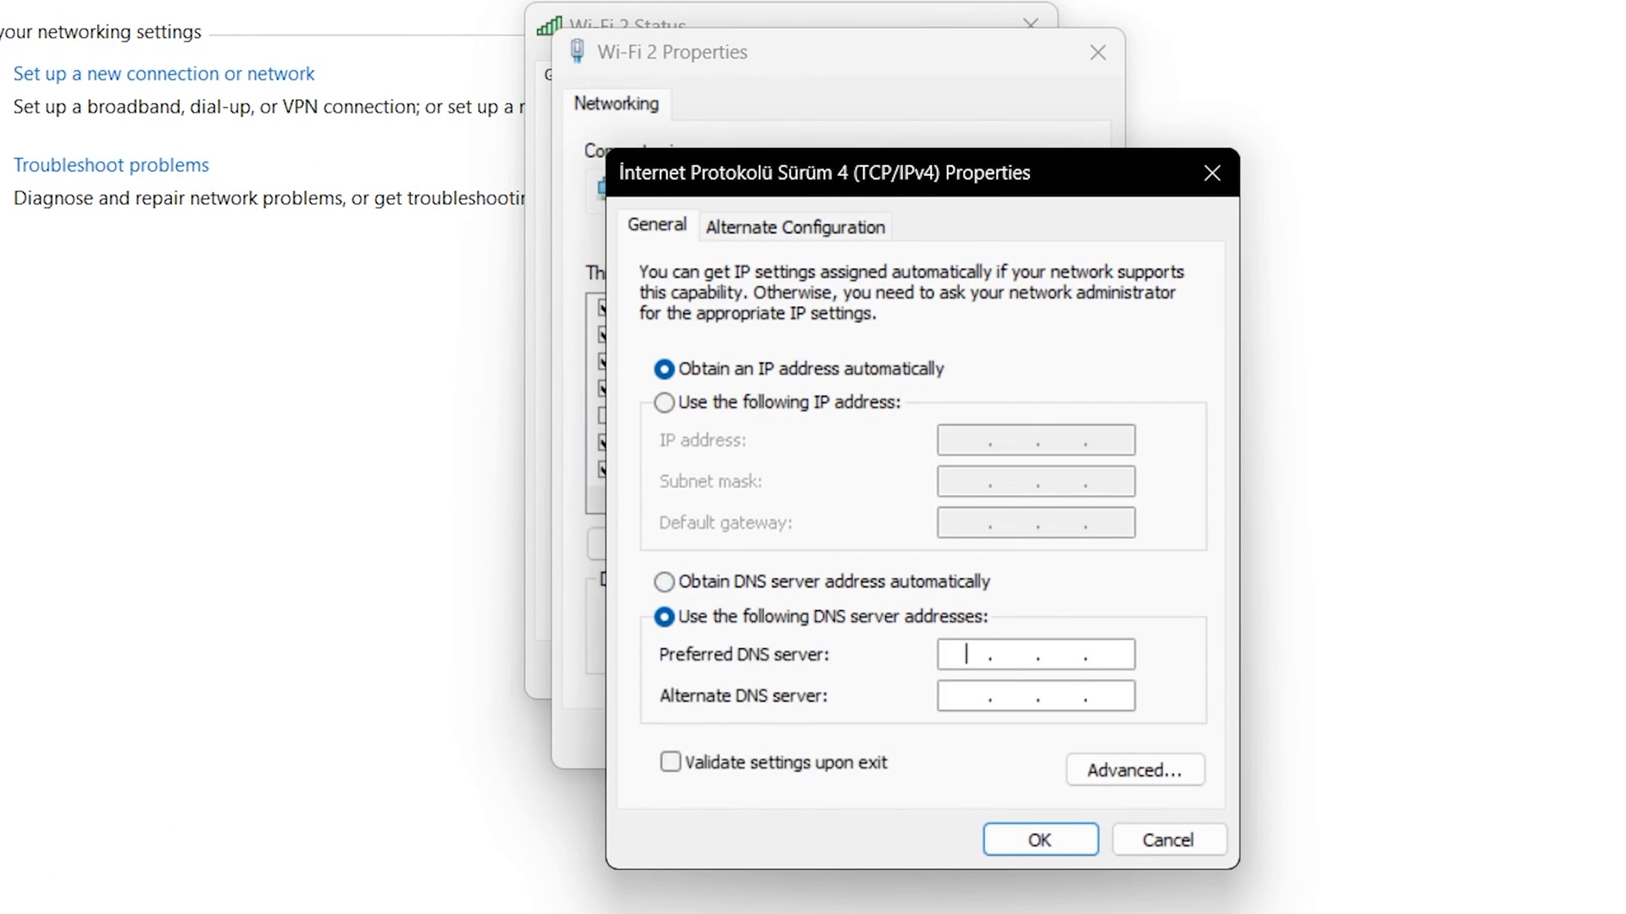
type("8.8.8.8")
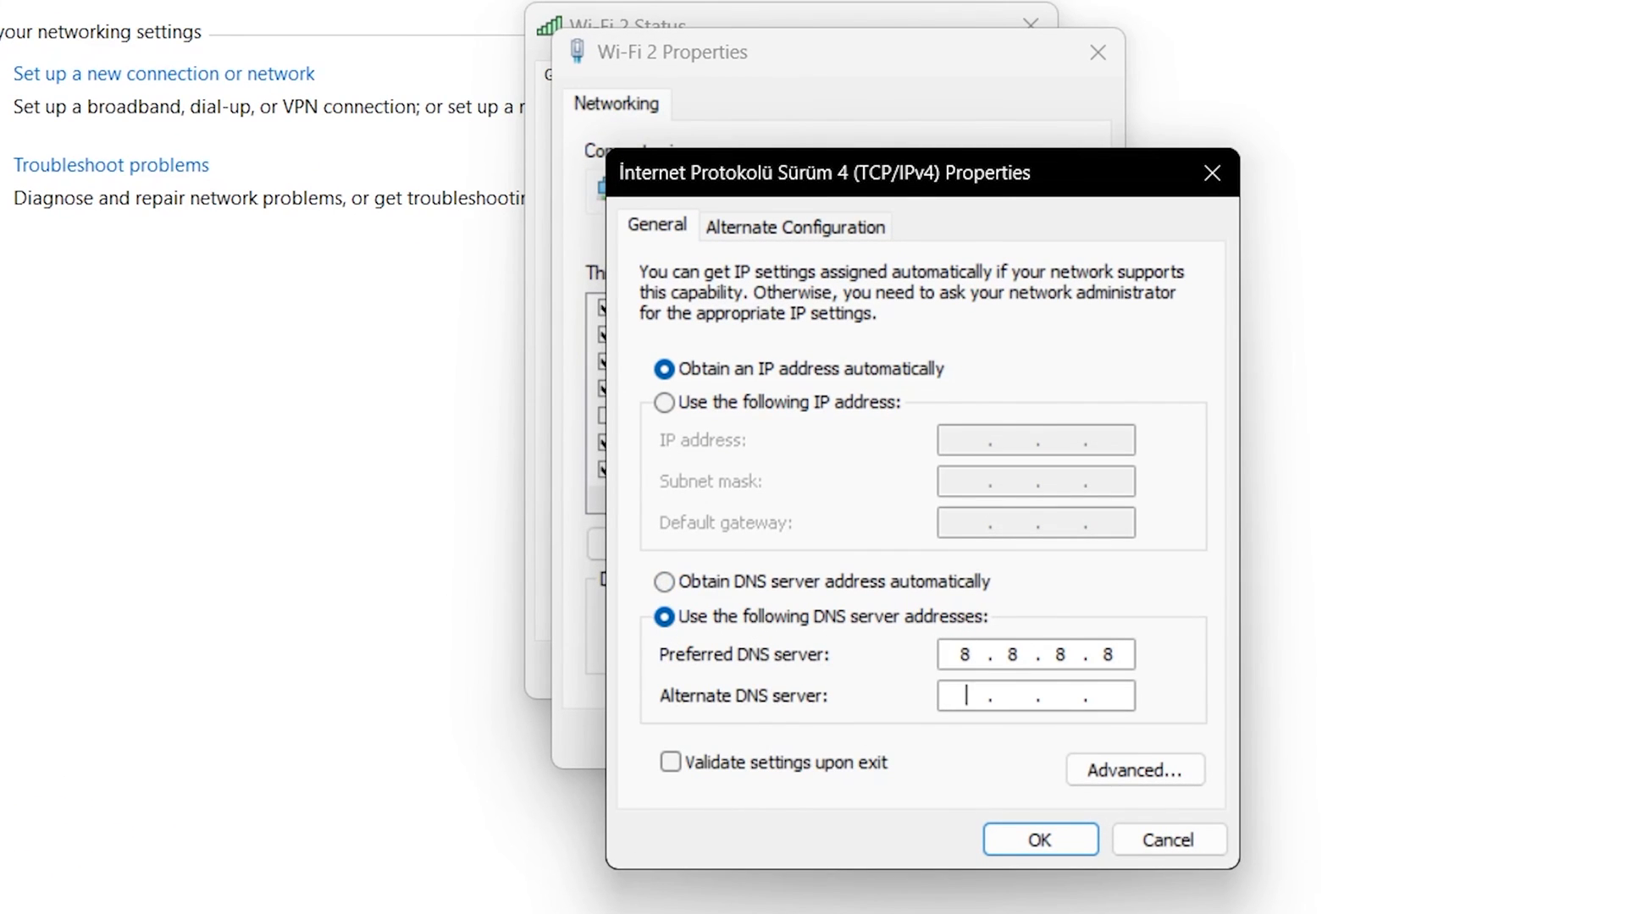
type("8.8.4.4")
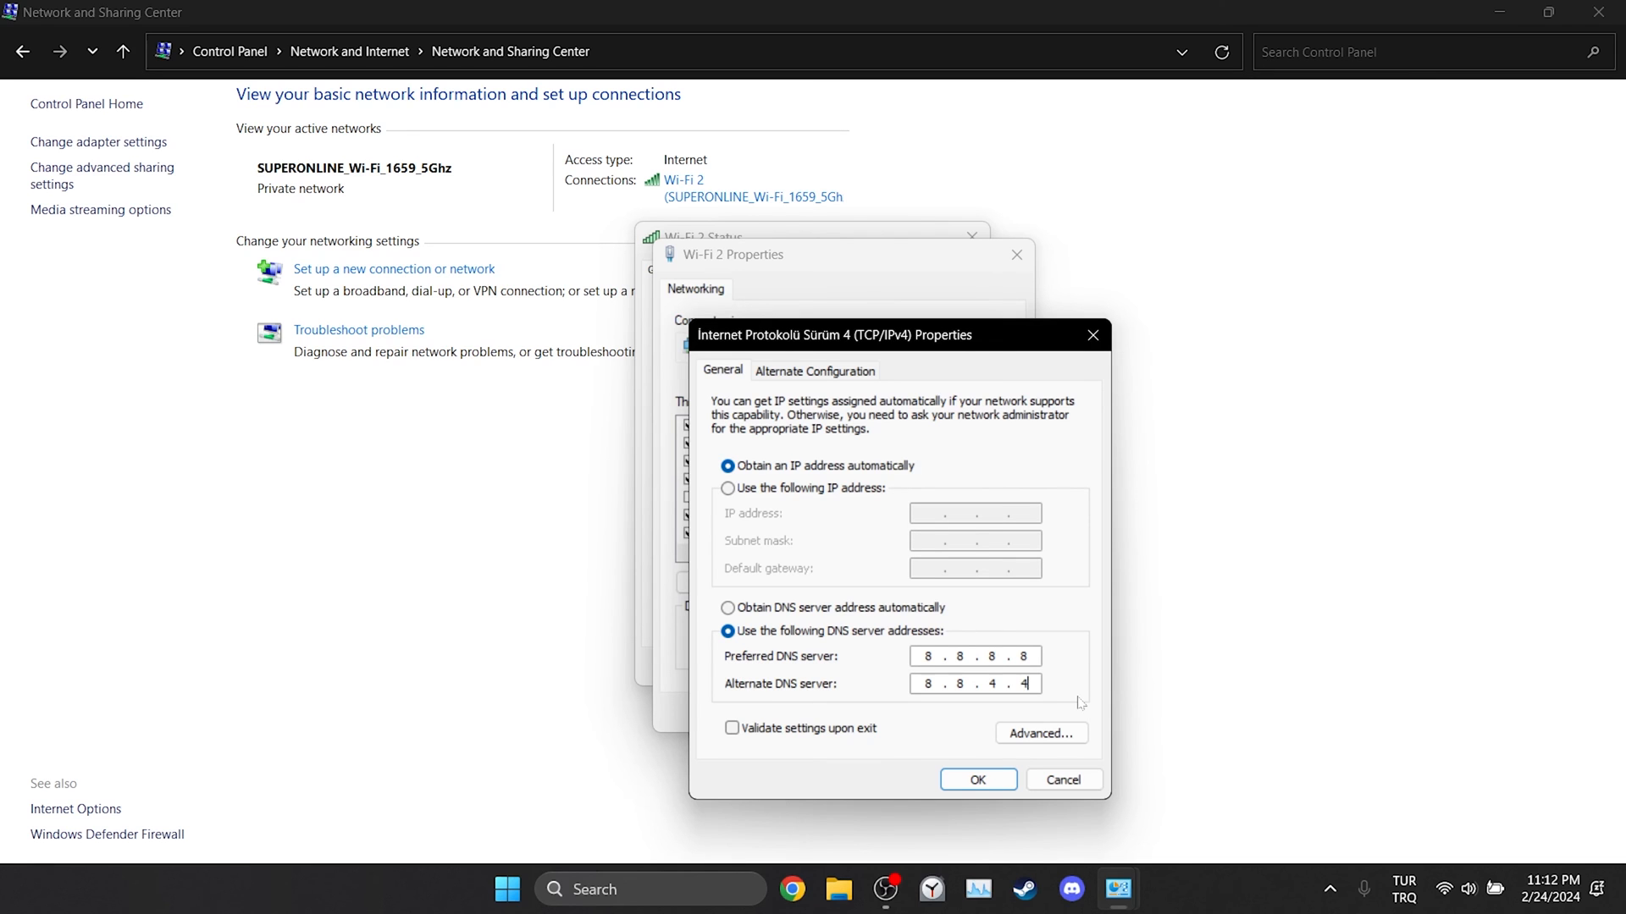
left_click(976, 778)
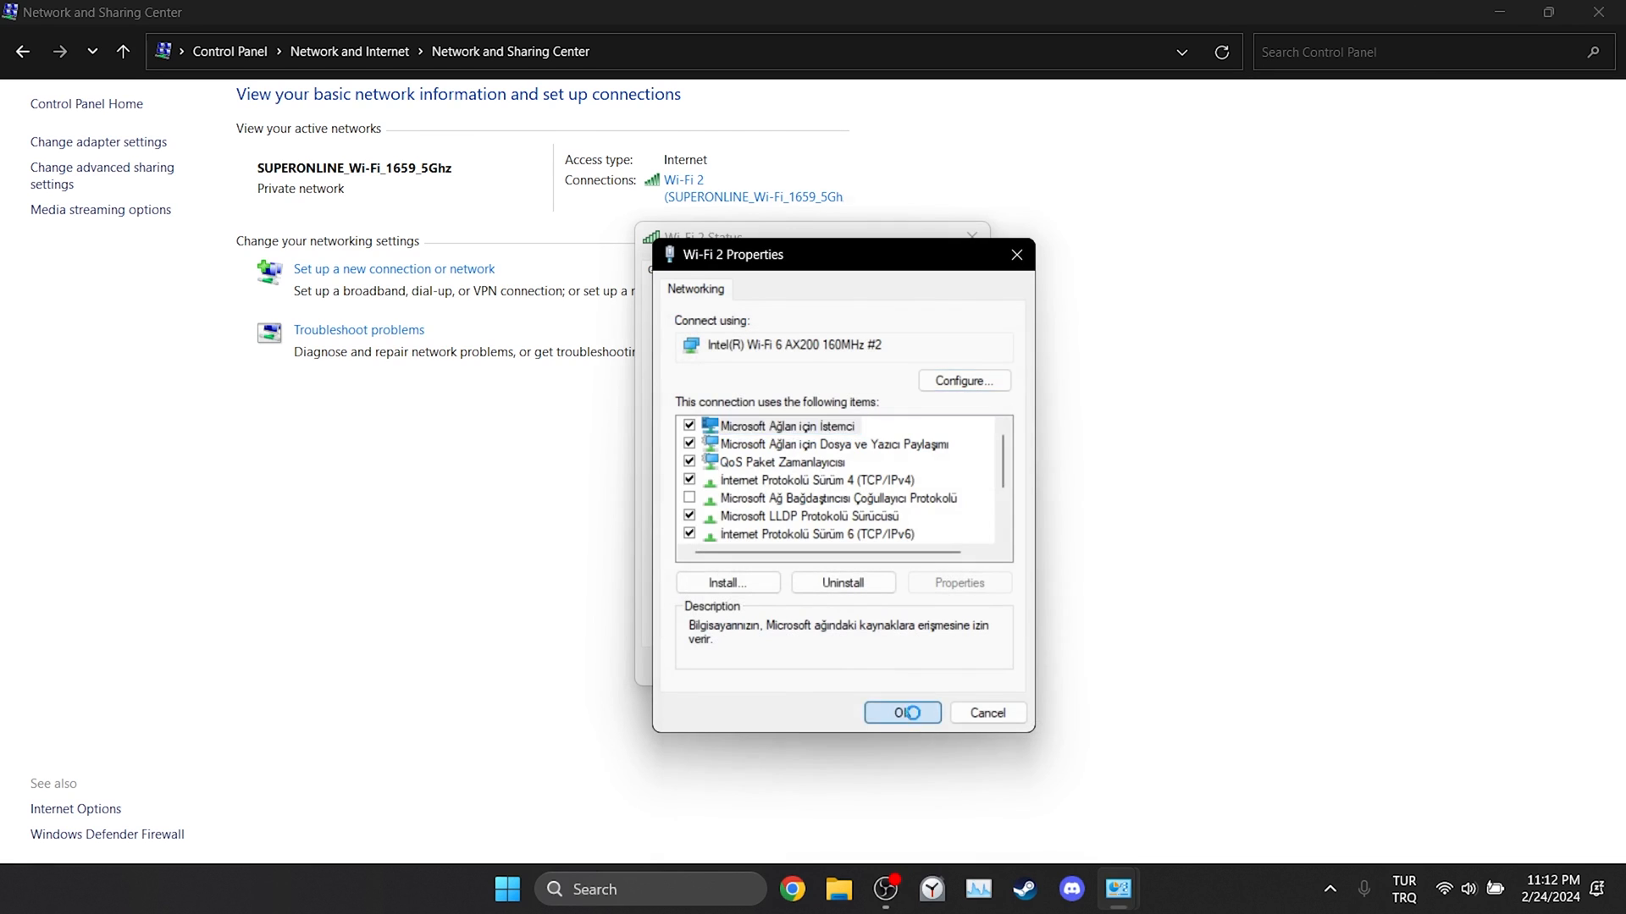
left_click(901, 712)
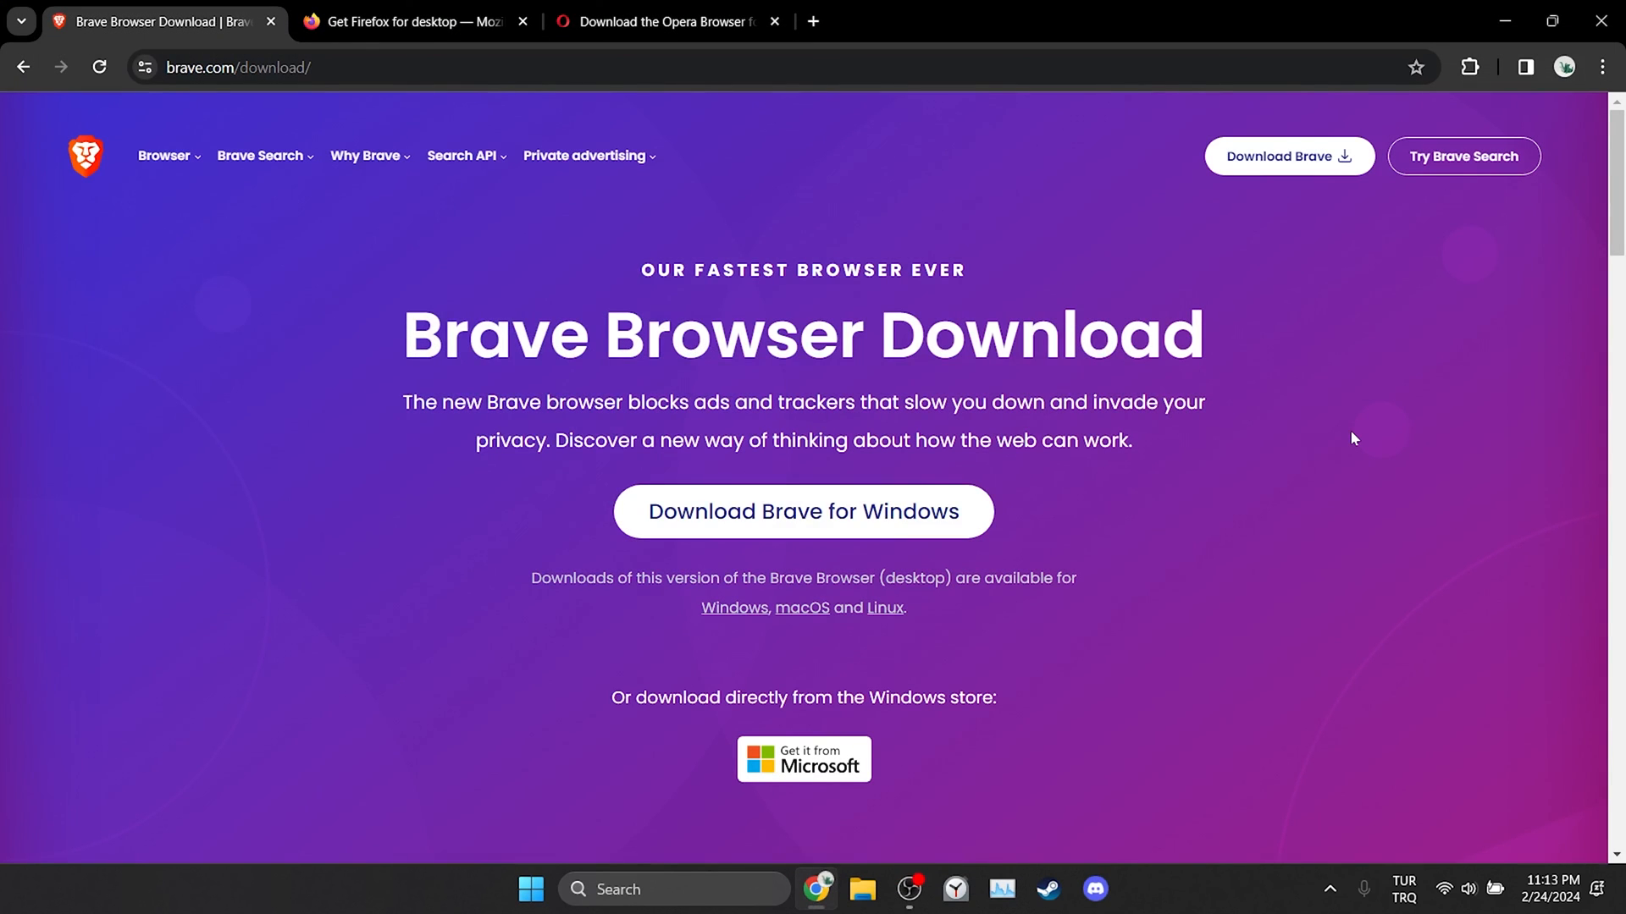
Switch to the Firefox download tab, then the Opera download tab.
left_click(412, 20)
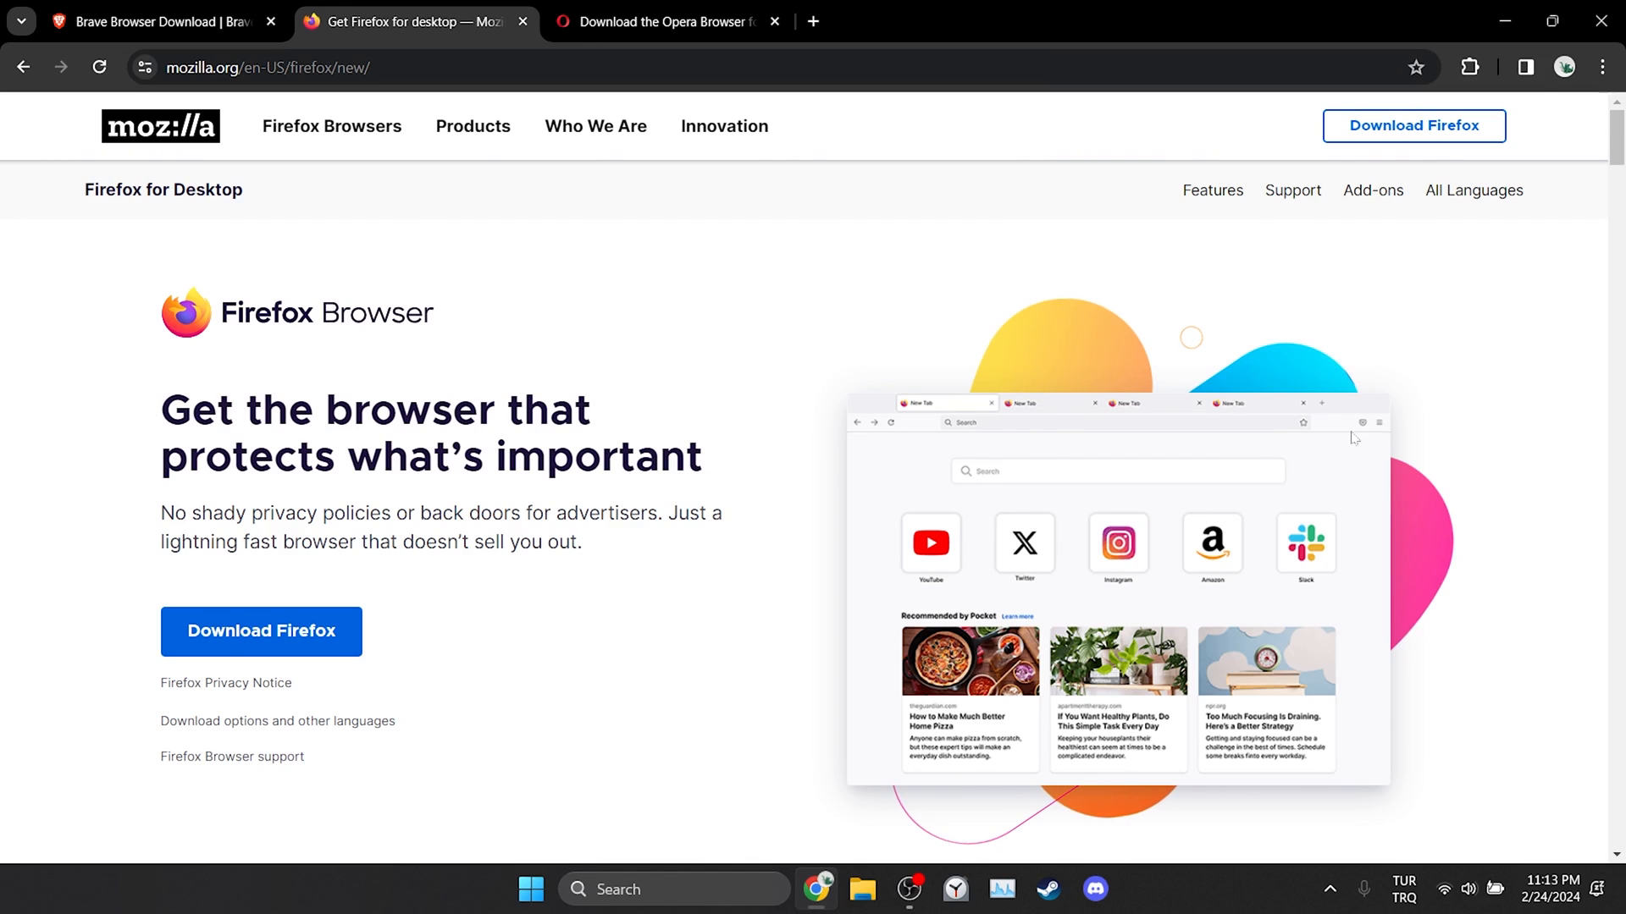
left_click(669, 22)
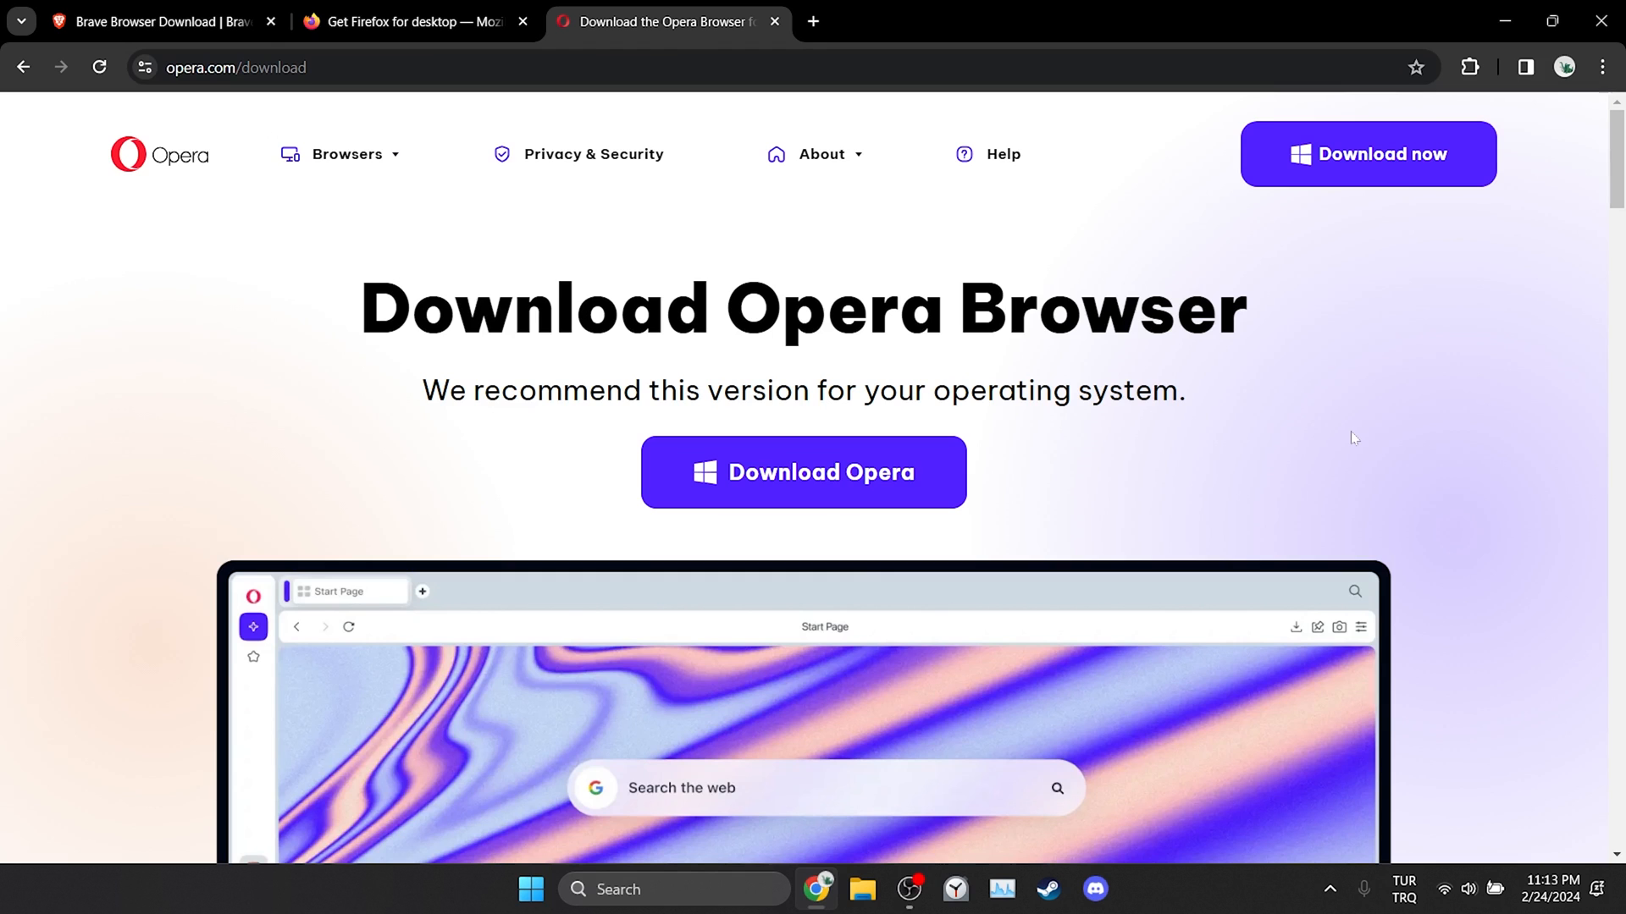
mouse_move(1490, 645)
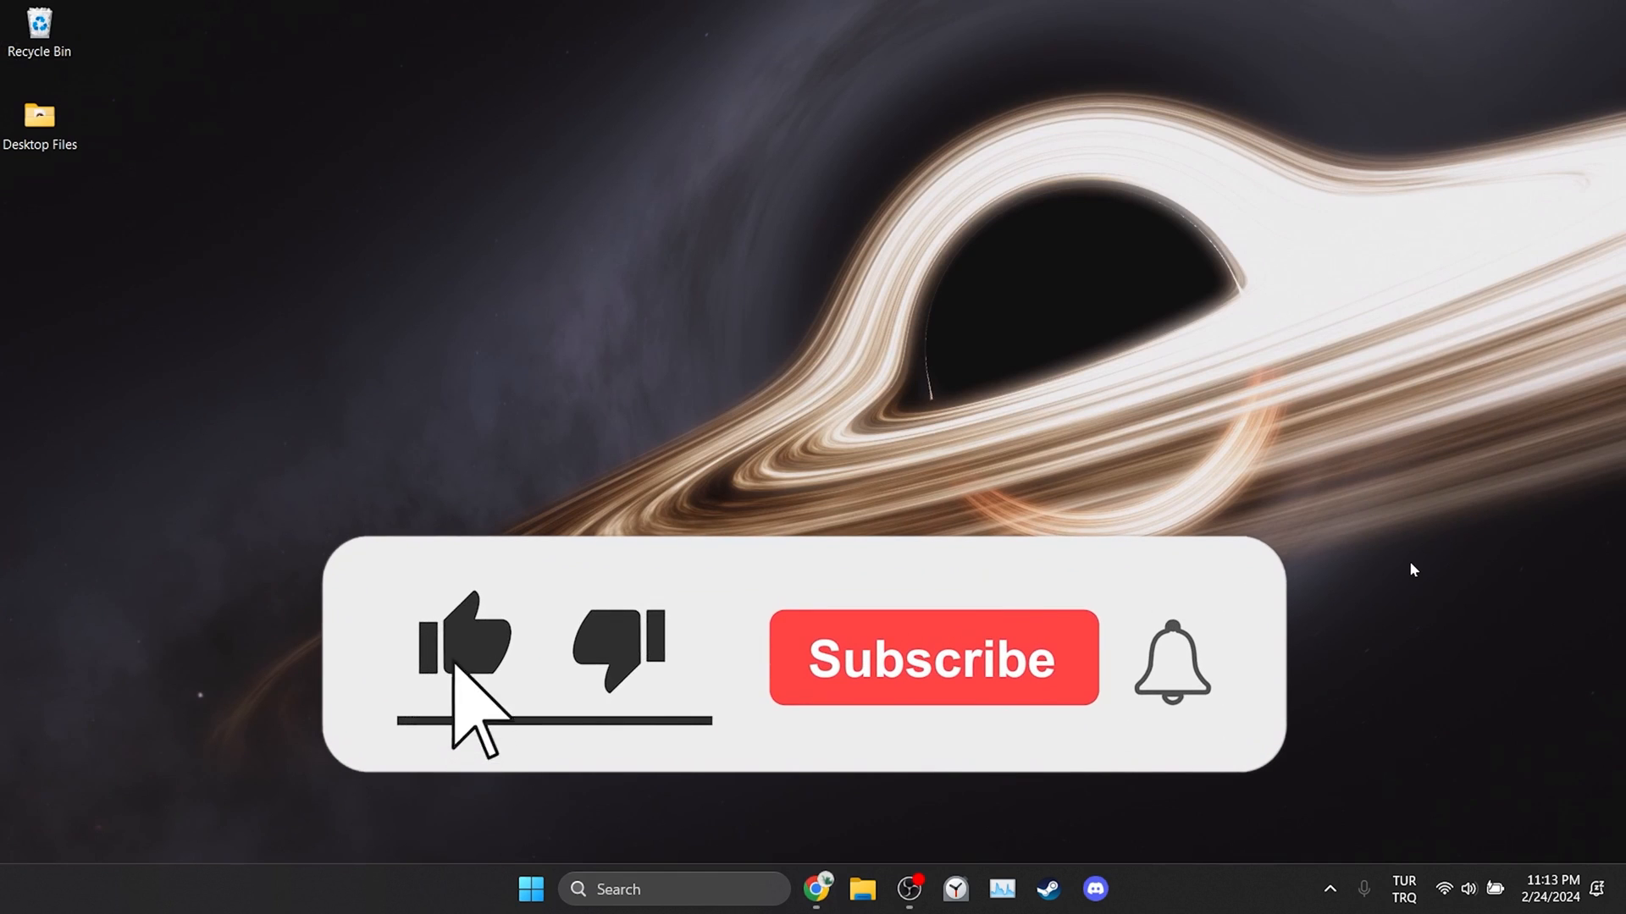
left_click(932, 657)
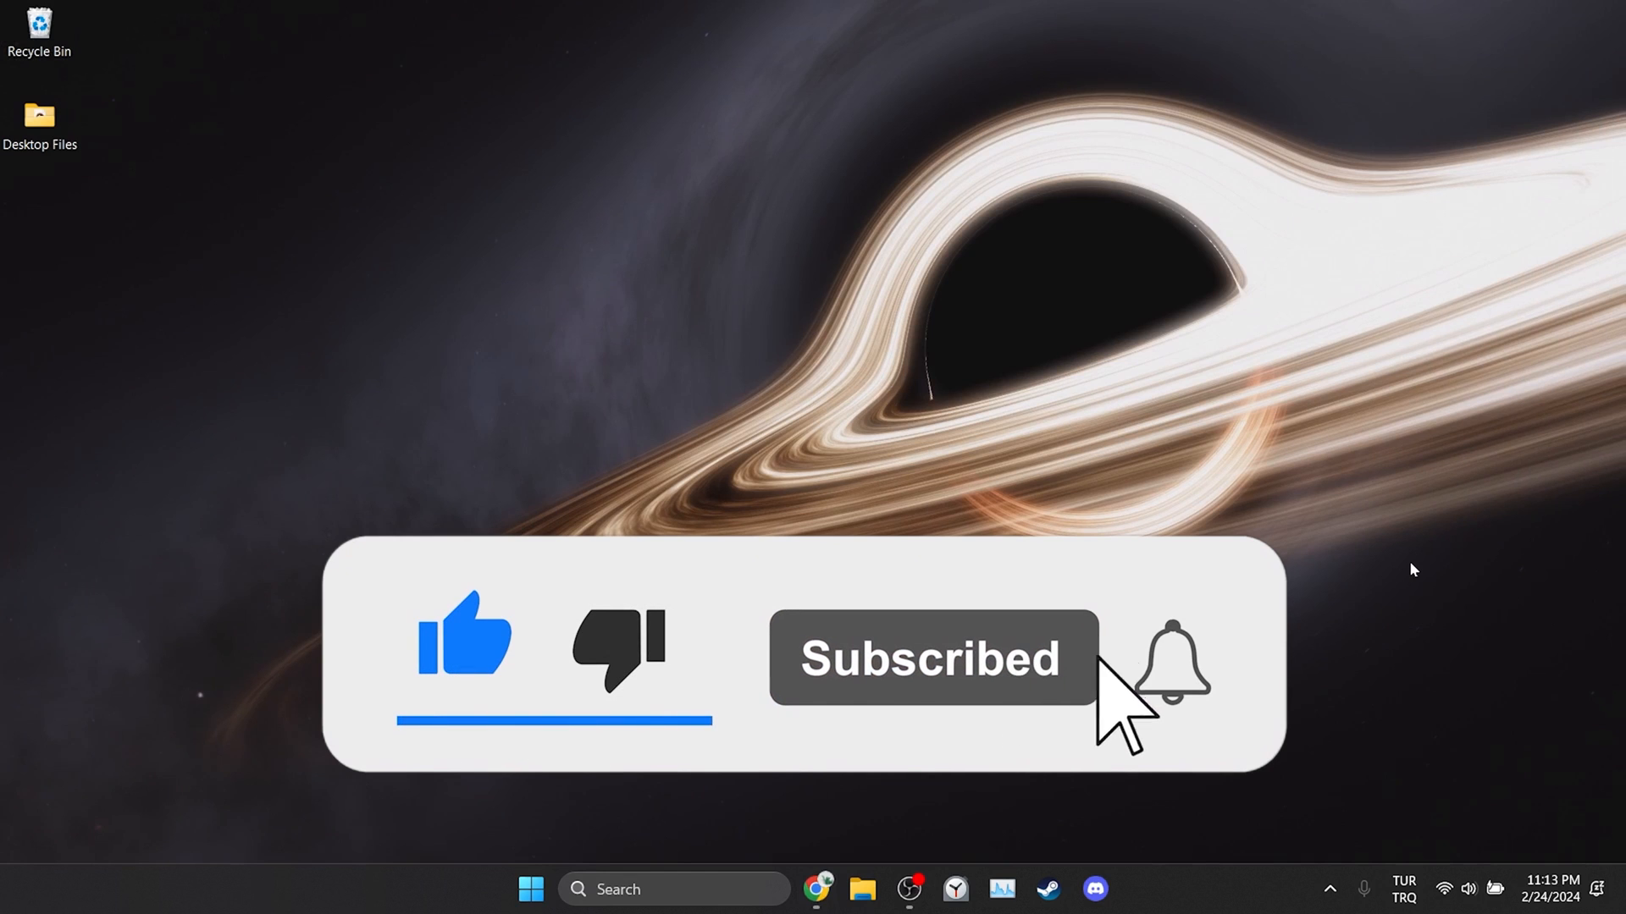
left_click(1170, 660)
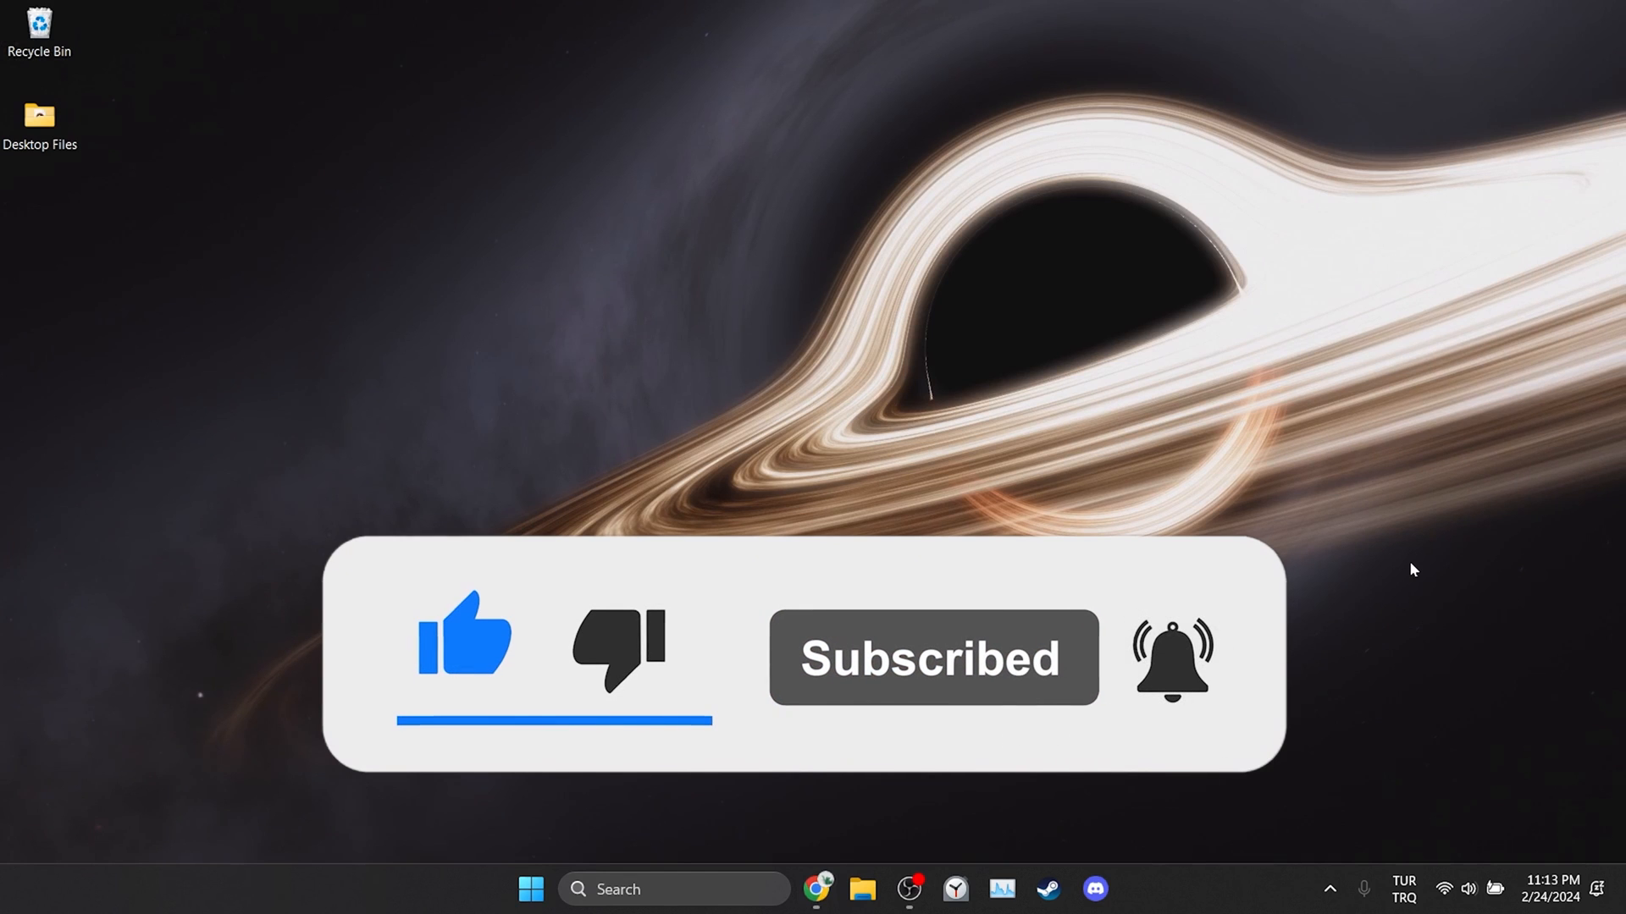